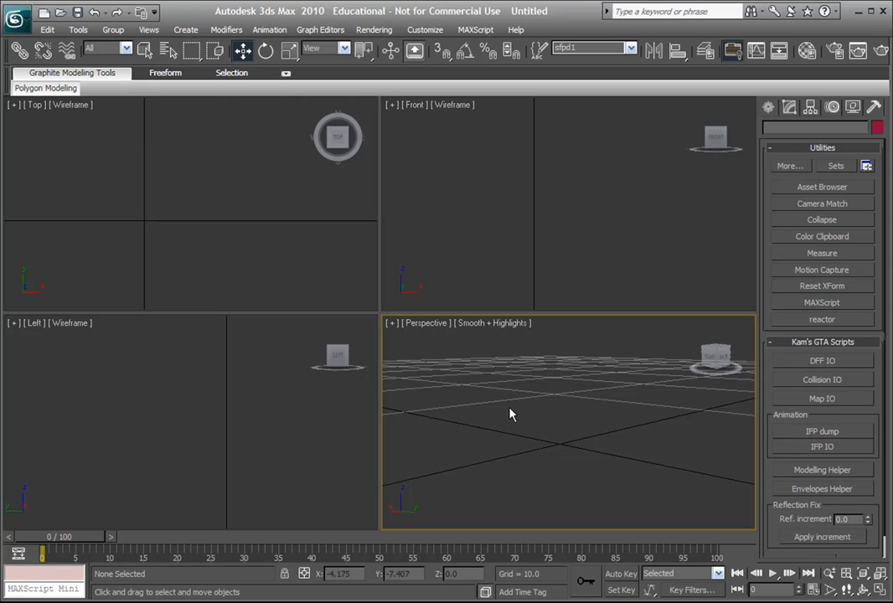
pyautogui.moveTo(512, 412)
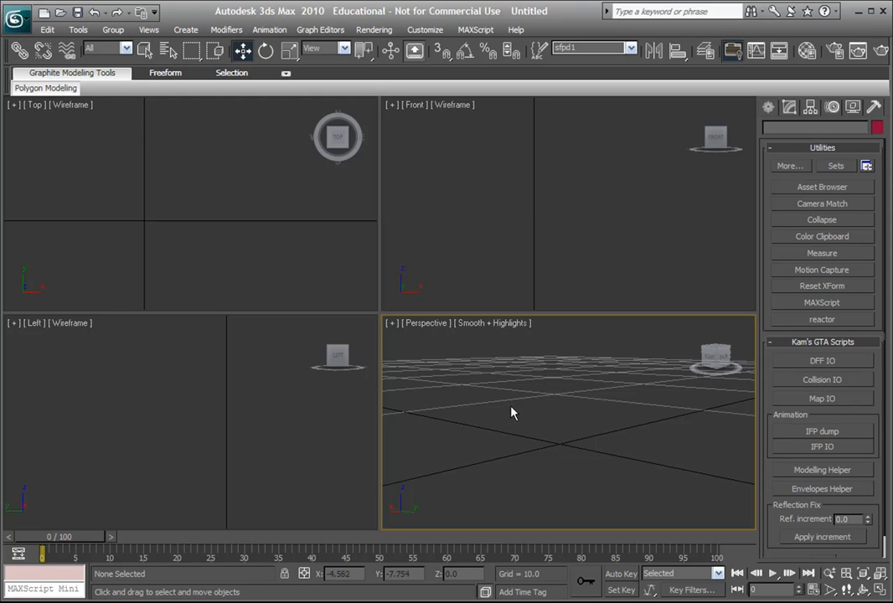
# Step: Make the Front viewport active in the 3ds Max scene
pyautogui.moveTo(512, 412); pyautogui.dragTo(511, 392)
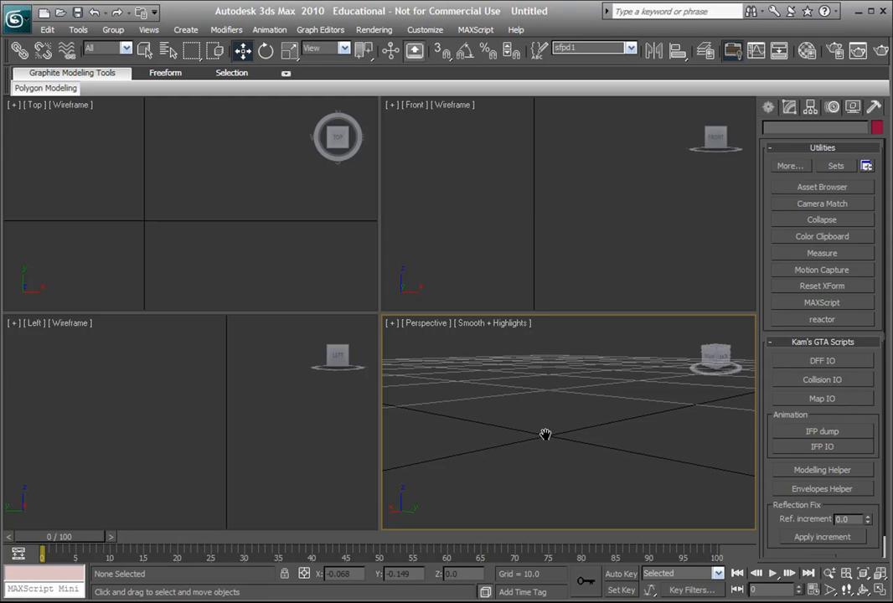
pyautogui.moveTo(553, 419)
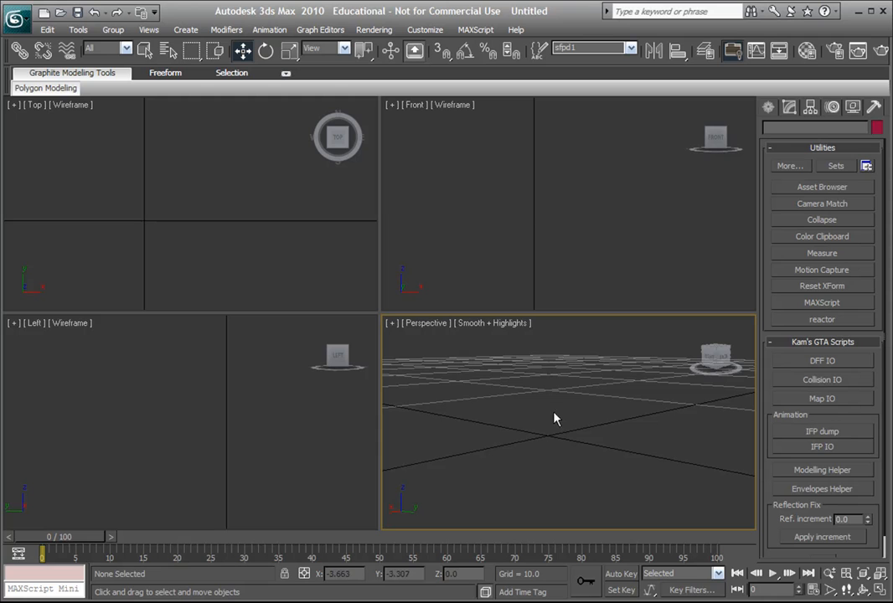
pyautogui.moveTo(556, 376)
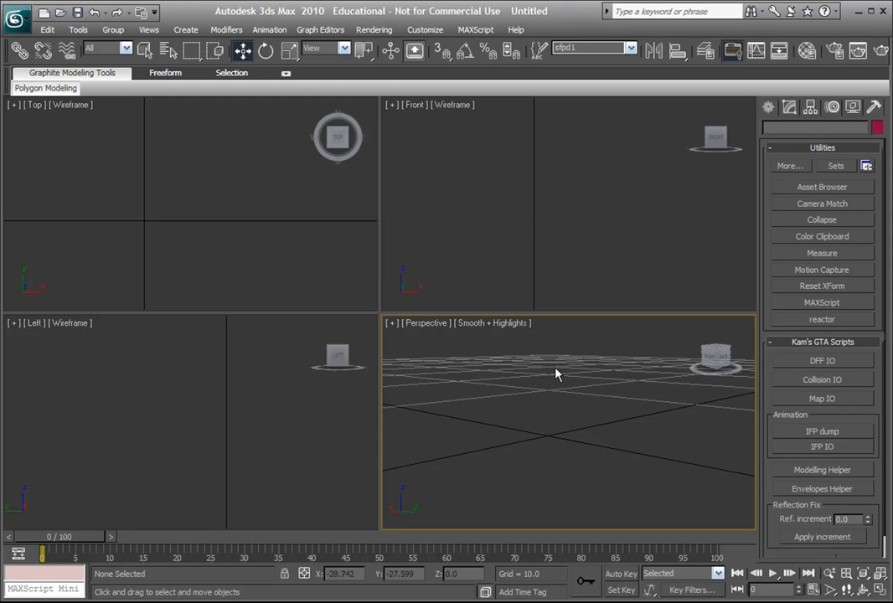
pyautogui.moveTo(551, 385)
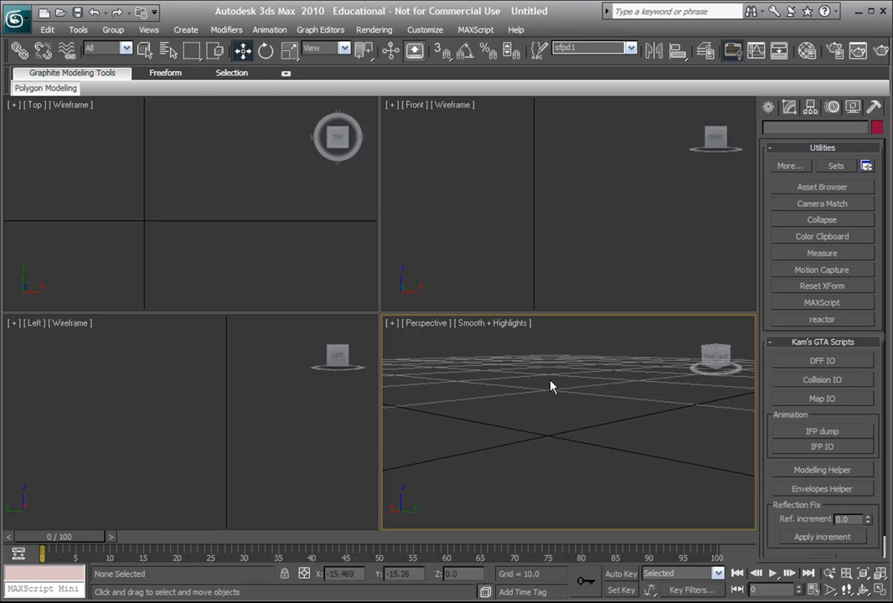
pyautogui.moveTo(594, 383)
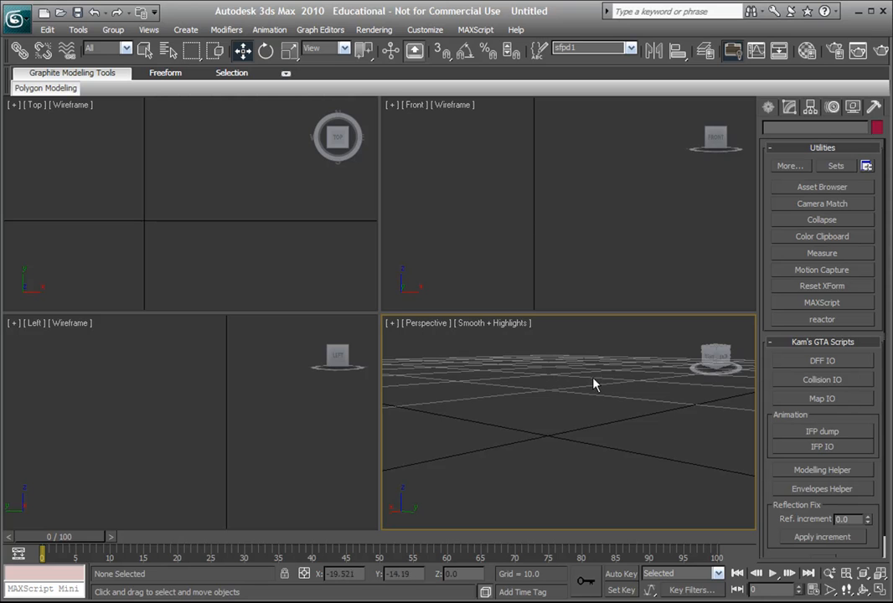
pyautogui.click(523, 191)
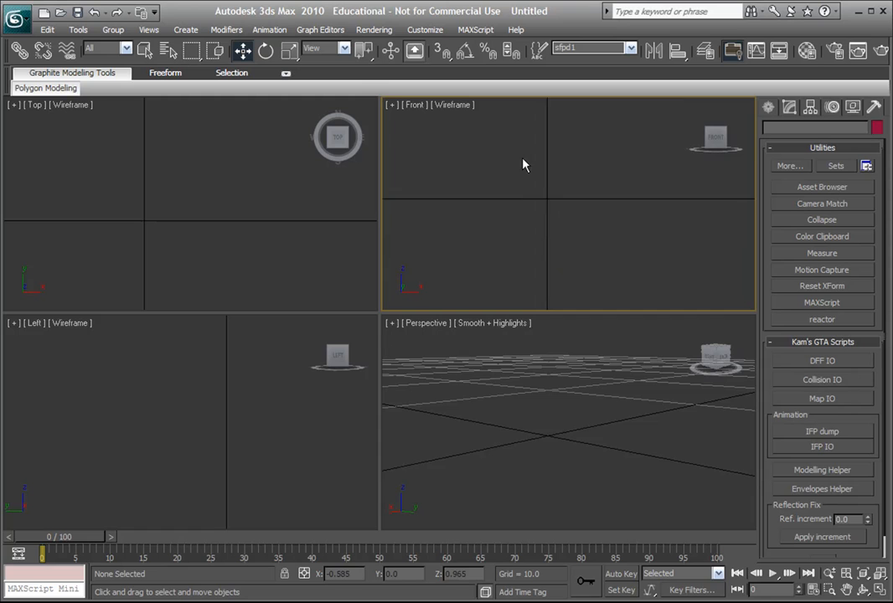
pyautogui.click(577, 398)
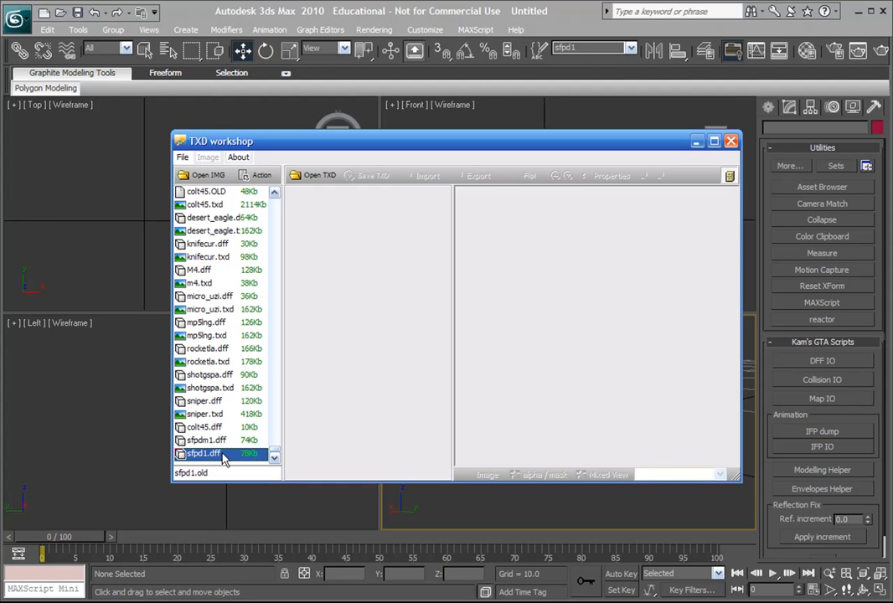
# Step: Export sfpd1.dff from the game archive in TXD Workshop's IMG list
pyautogui.rightClick(203, 452)
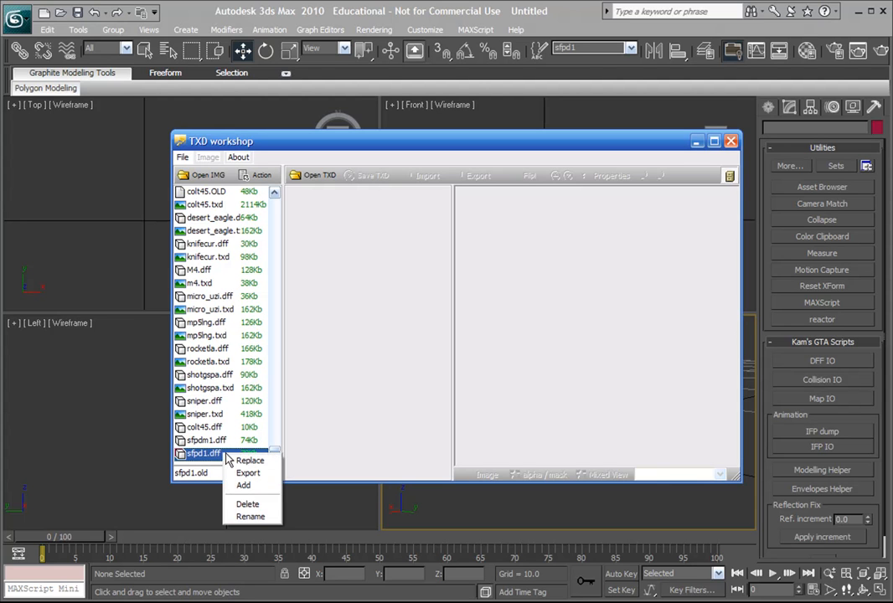
pyautogui.moveTo(247, 472)
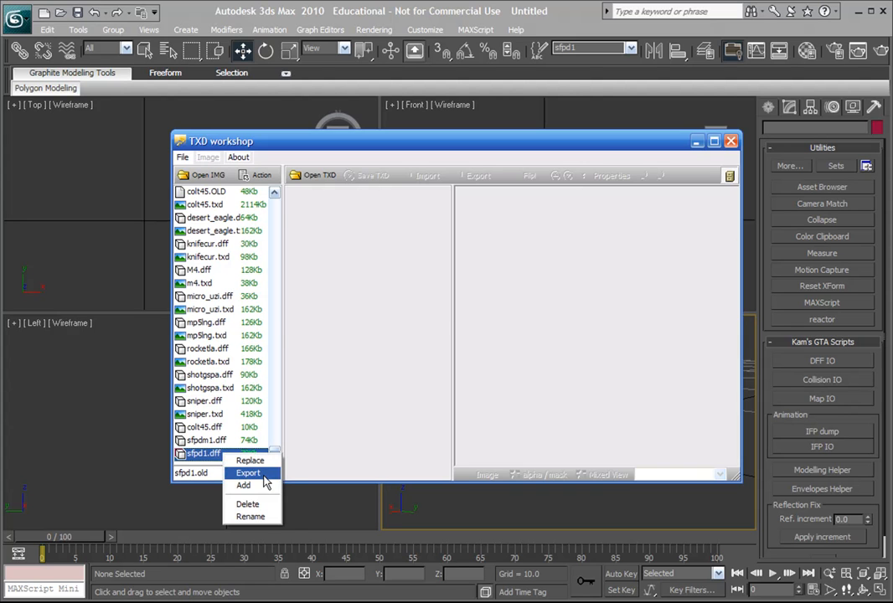
pyautogui.click(248, 473)
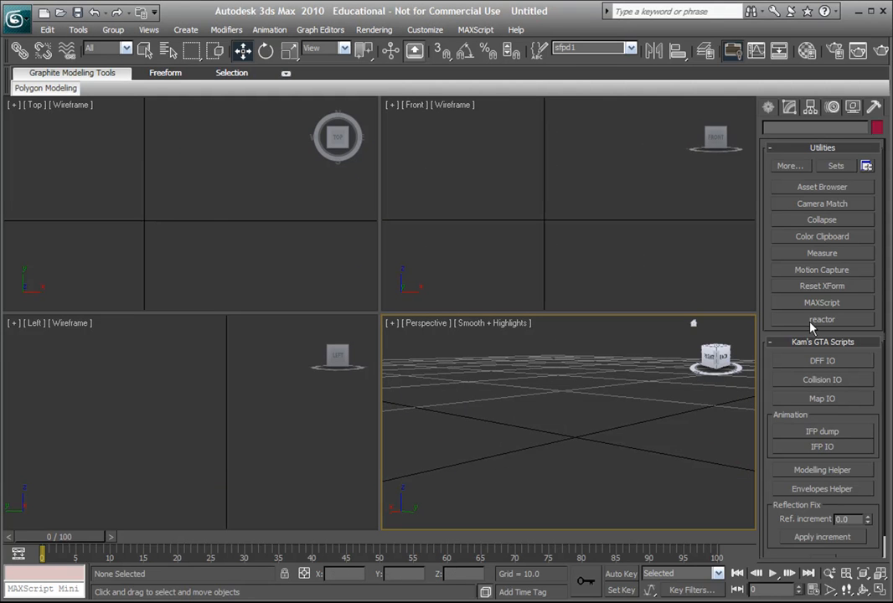
pyautogui.moveTo(878, 110)
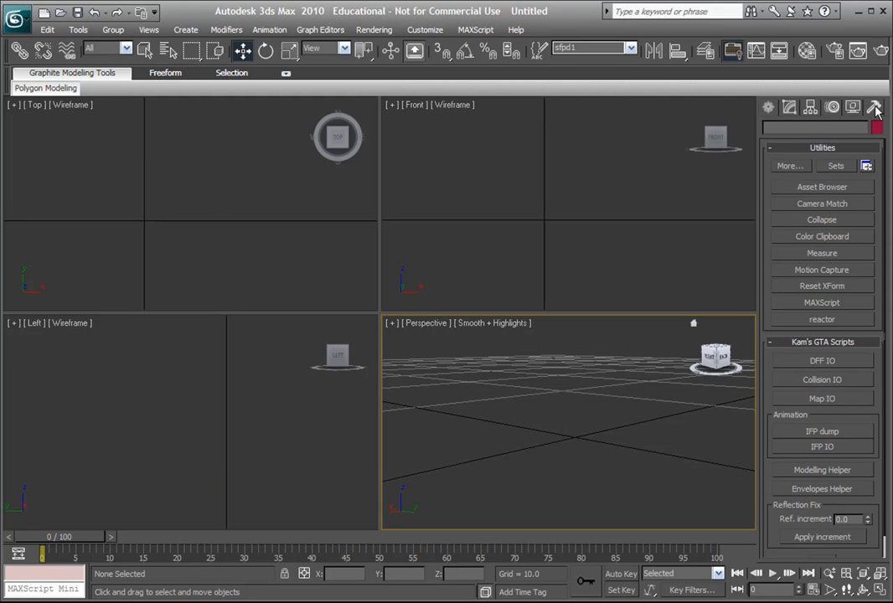
pyautogui.moveTo(801, 362)
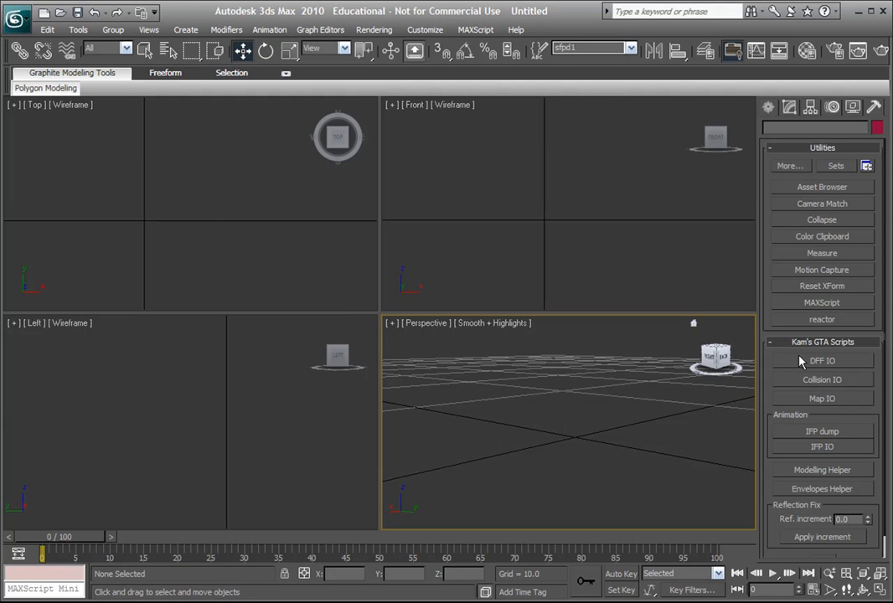
# Step: Bring up Kam's GTA DFF IO tools with 'Skin the Character' enabled for import
pyautogui.click(821, 360)
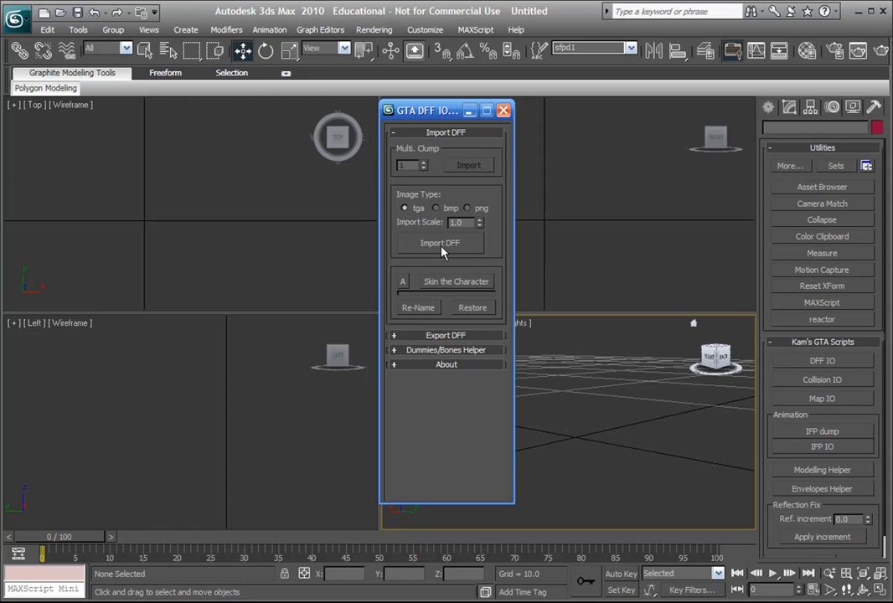
pyautogui.moveTo(432, 132)
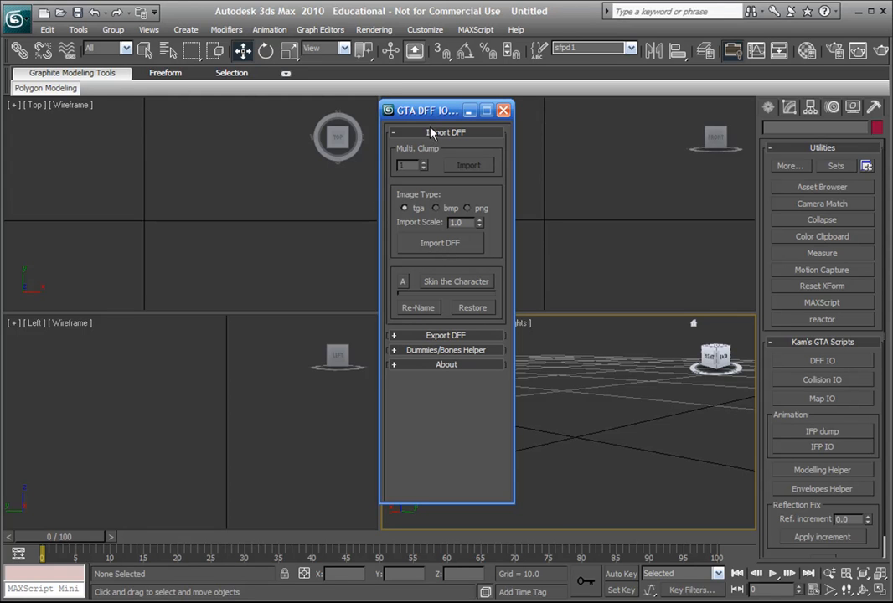
pyautogui.moveTo(409, 274)
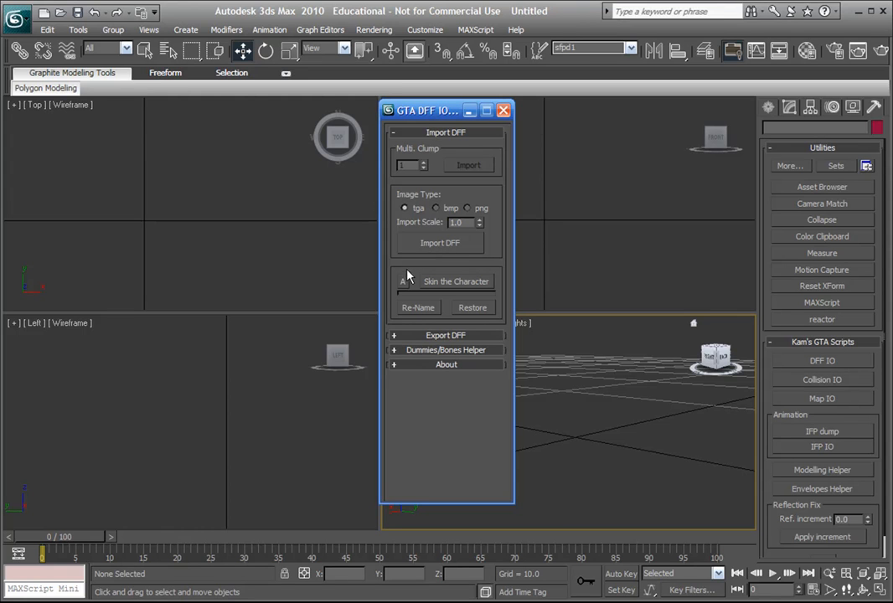
pyautogui.moveTo(406, 288)
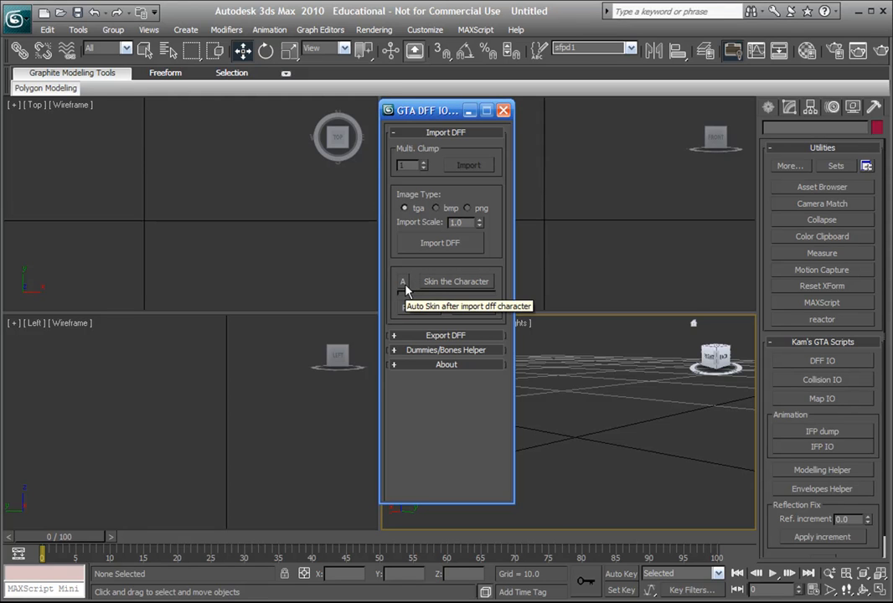
pyautogui.click(402, 281)
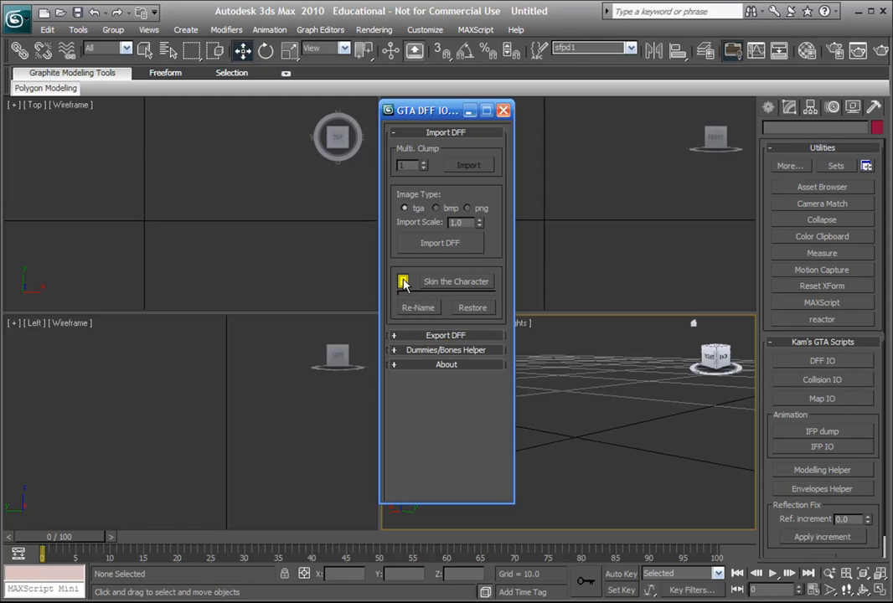
pyautogui.moveTo(436, 251)
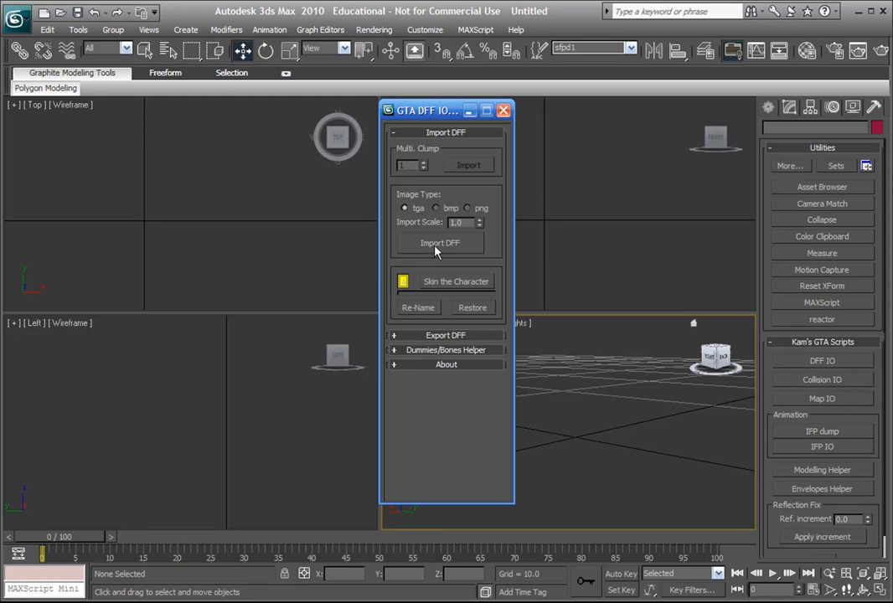
# Step: Import the sfpd1.dff model skinned to its skeleton and move the DFF IO panel aside
pyautogui.click(439, 243)
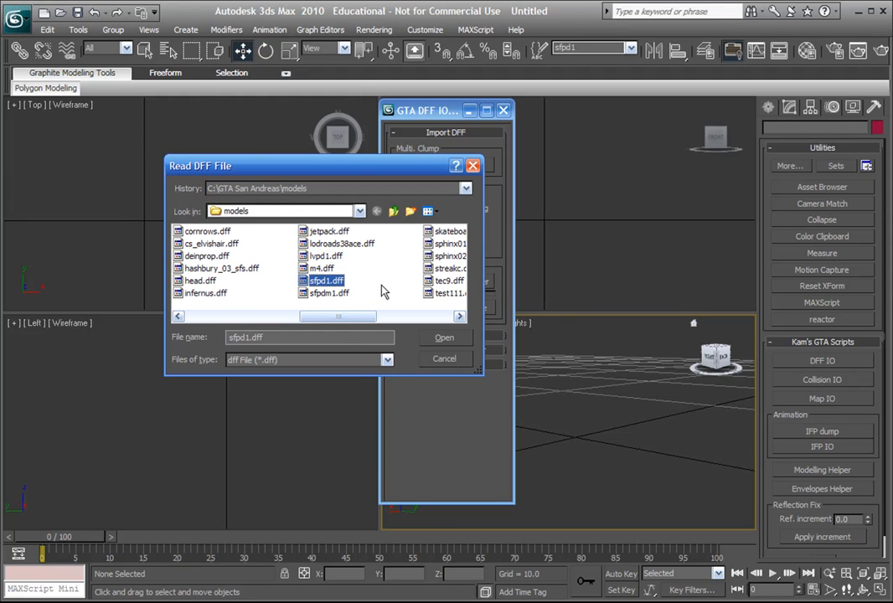
pyautogui.moveTo(384, 291)
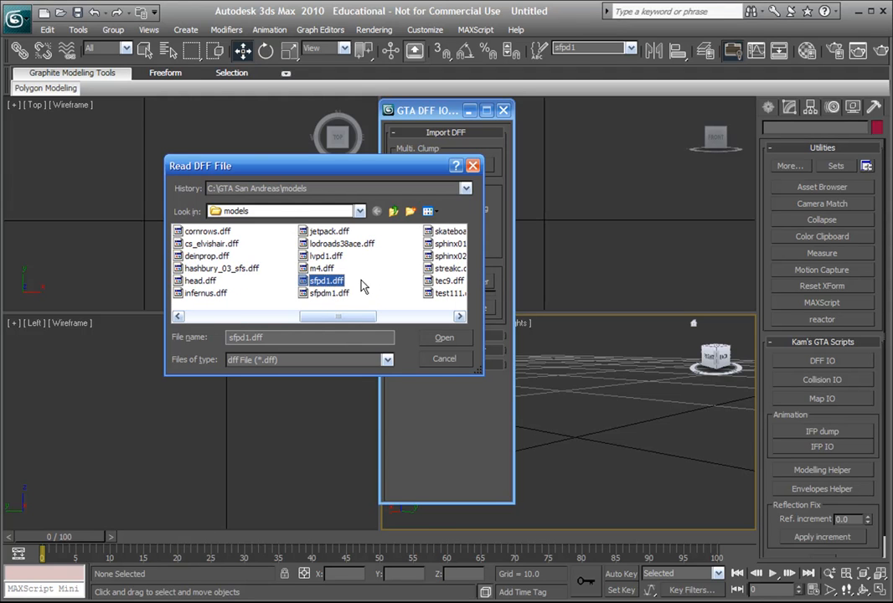
pyautogui.moveTo(351, 291)
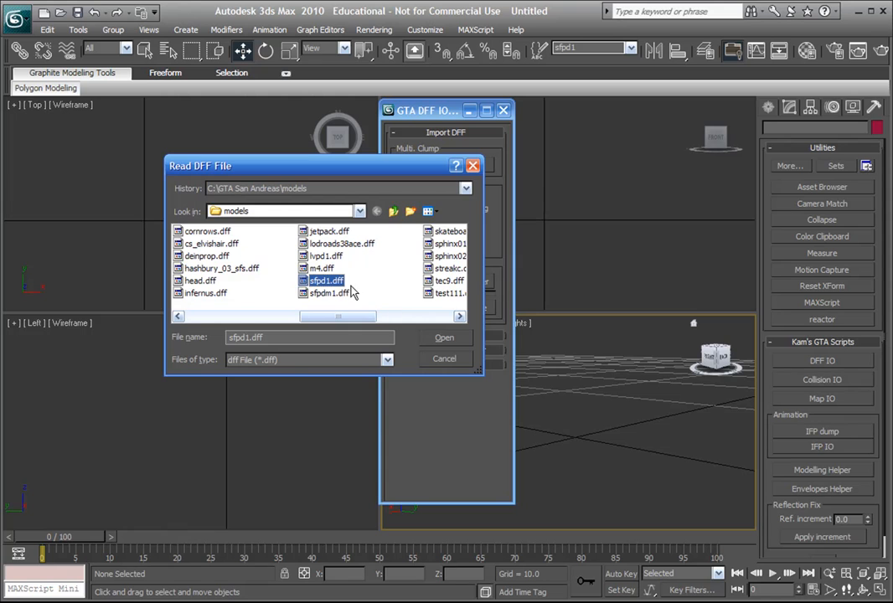
pyautogui.click(444, 336)
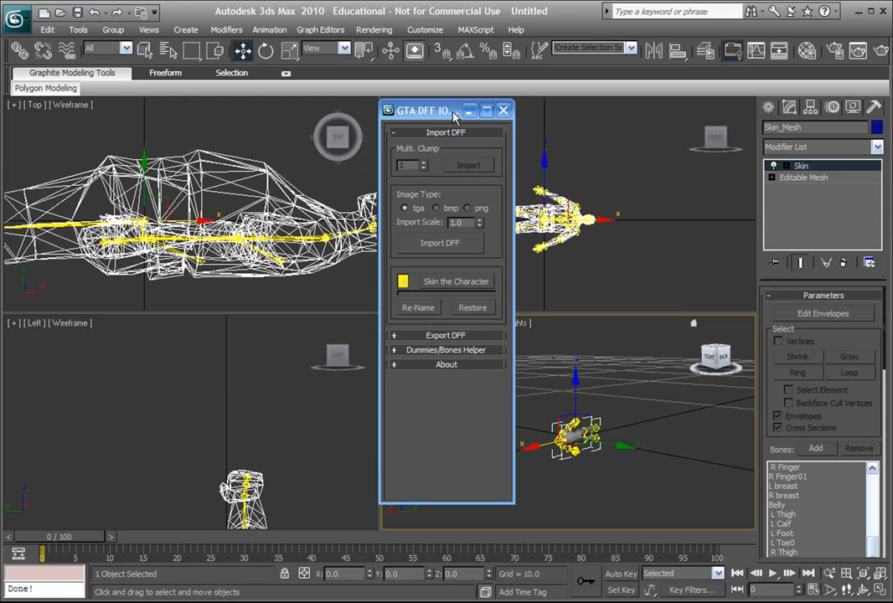
pyautogui.moveTo(446, 111); pyautogui.dragTo(256, 104)
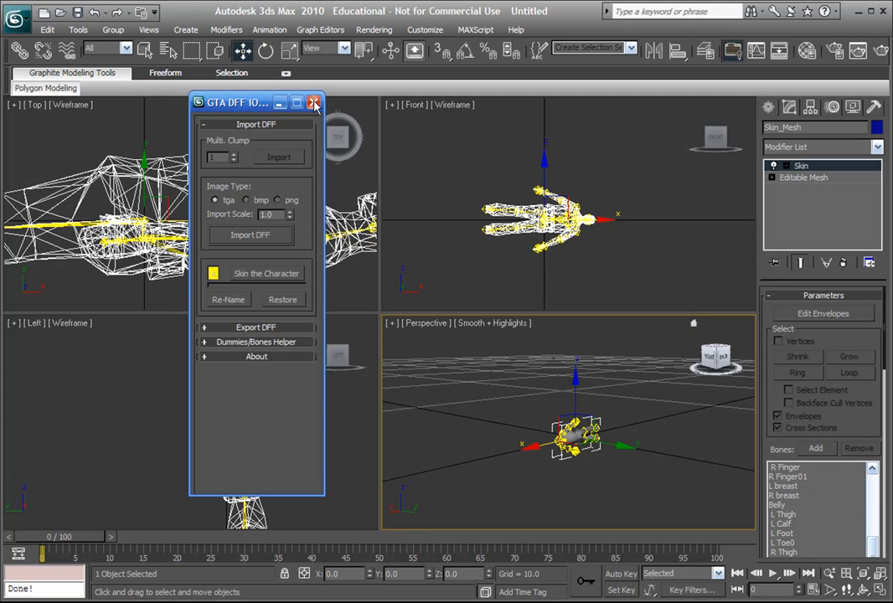
# Step: Rotate all 33 imported parts by a 90° offset so the character stands upright
pyautogui.click(315, 102)
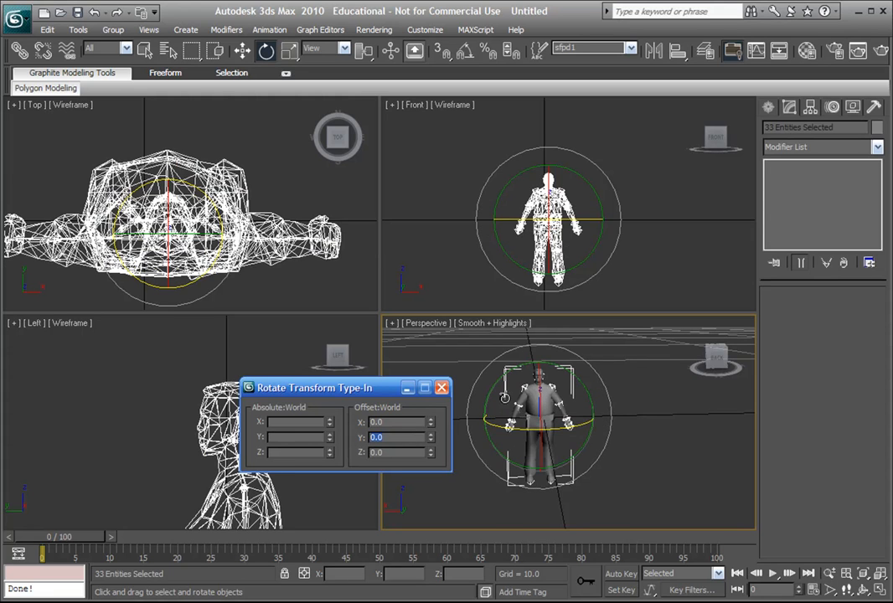
pyautogui.click(442, 387)
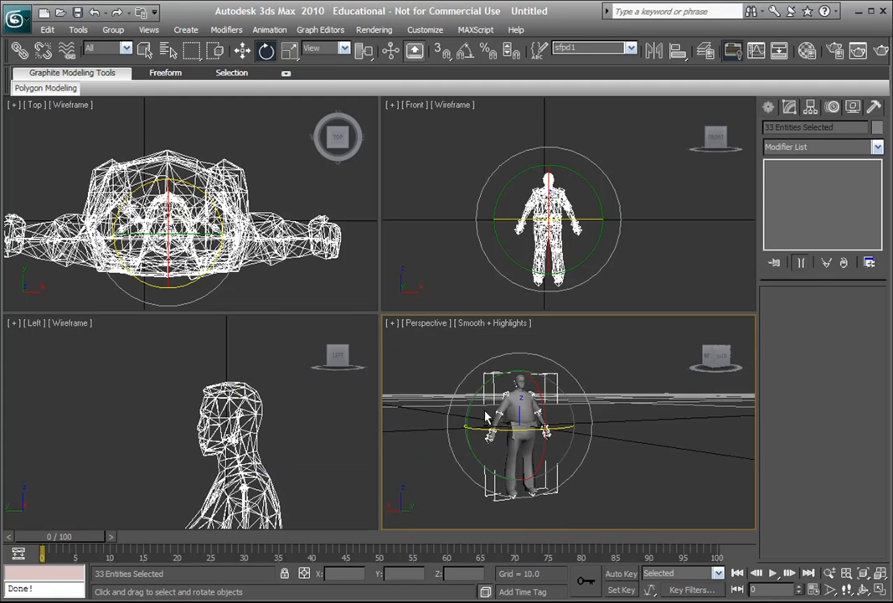
pyautogui.click(241, 51)
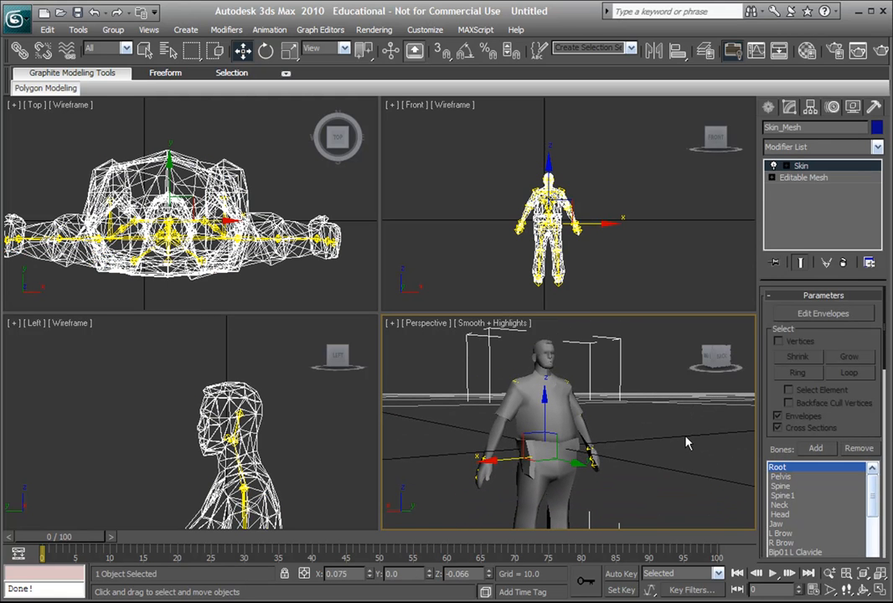
pyautogui.moveTo(819, 181)
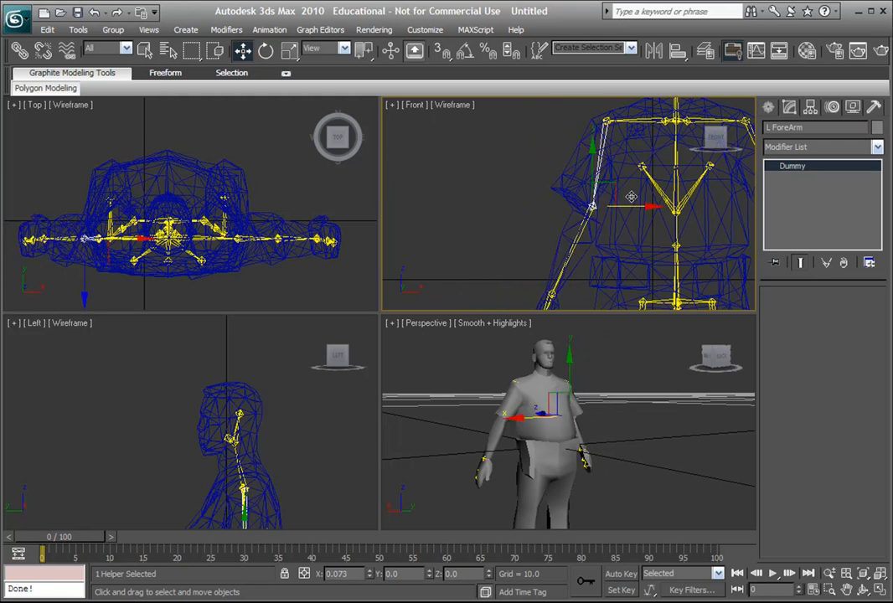
pyautogui.moveTo(633, 198); pyautogui.dragTo(540, 197)
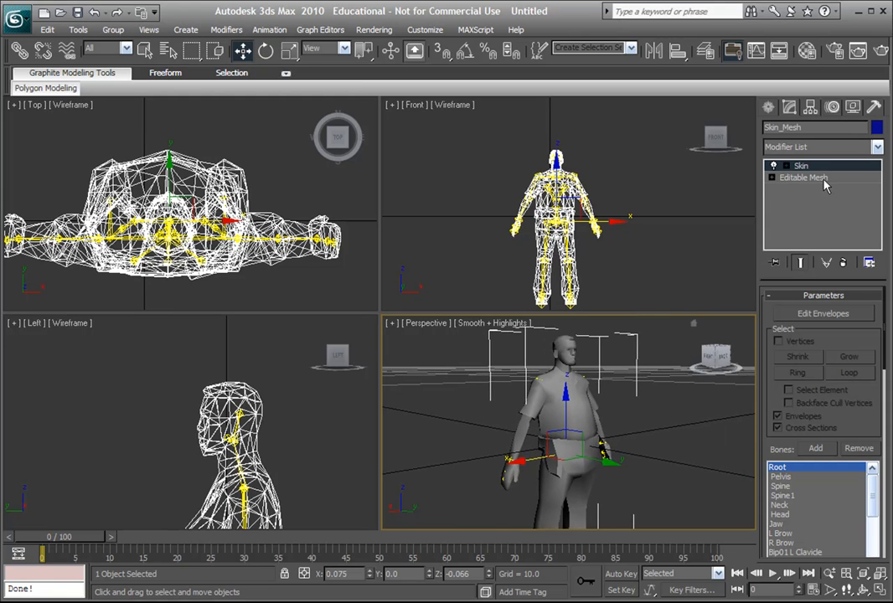
# Step: Edit the body's base Editable Mesh at vertex level beneath the Skin modifier
pyautogui.click(801, 178)
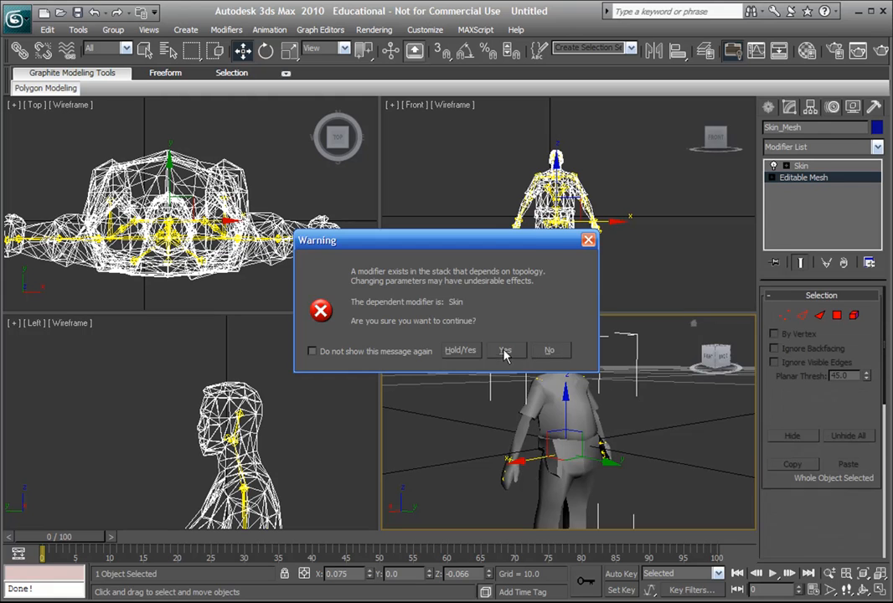
pyautogui.click(506, 350)
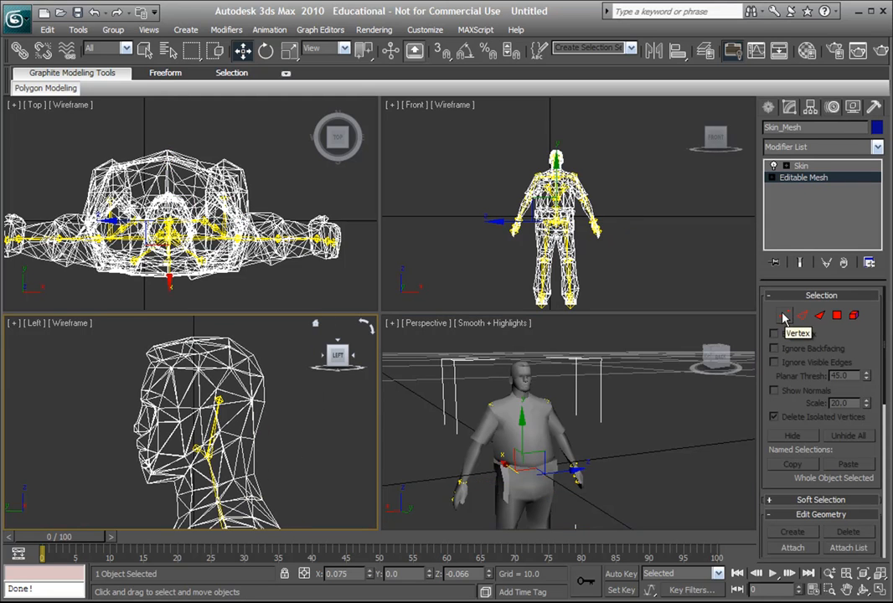
pyautogui.click(784, 315)
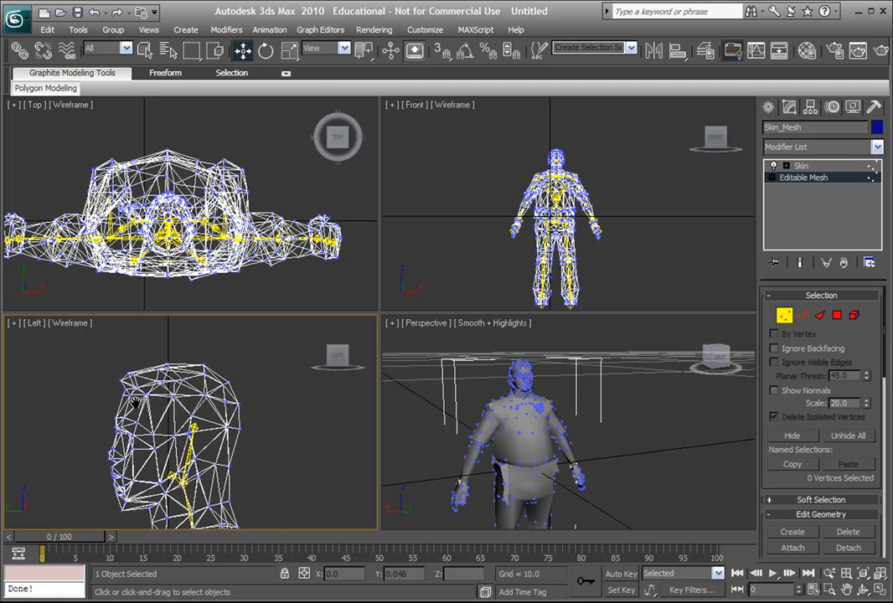
# Step: Window-select the 217 head vertices in the Left viewport
pyautogui.moveTo(109, 341); pyautogui.dragTo(292, 476)
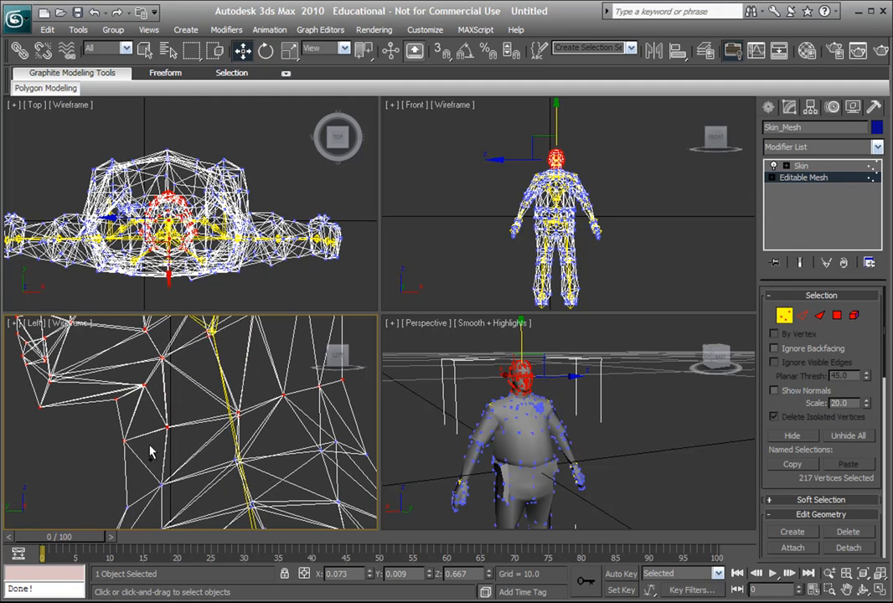
pyautogui.moveTo(221, 398)
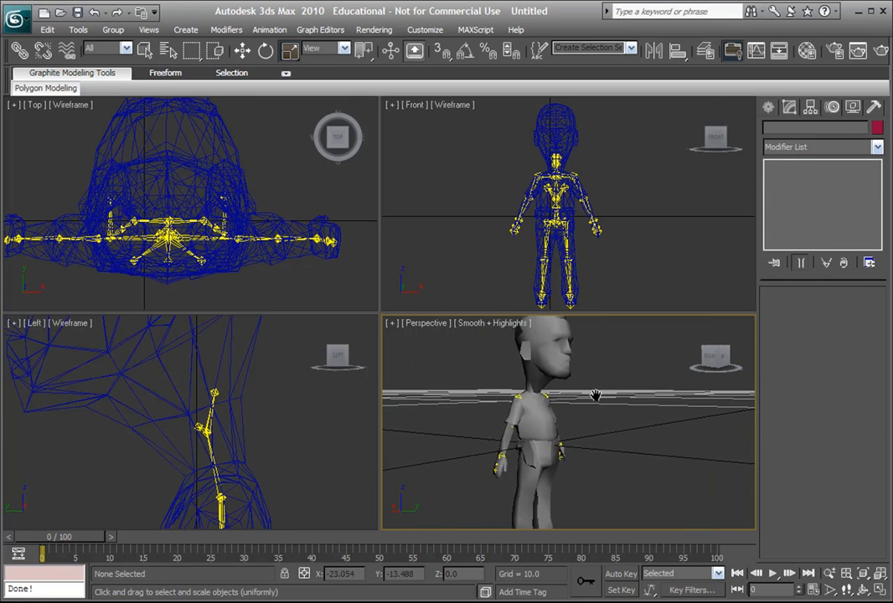
# Step: Orbit around the figure to check the enlarged bobblehead
pyautogui.moveTo(595, 393); pyautogui.dragTo(523, 459)
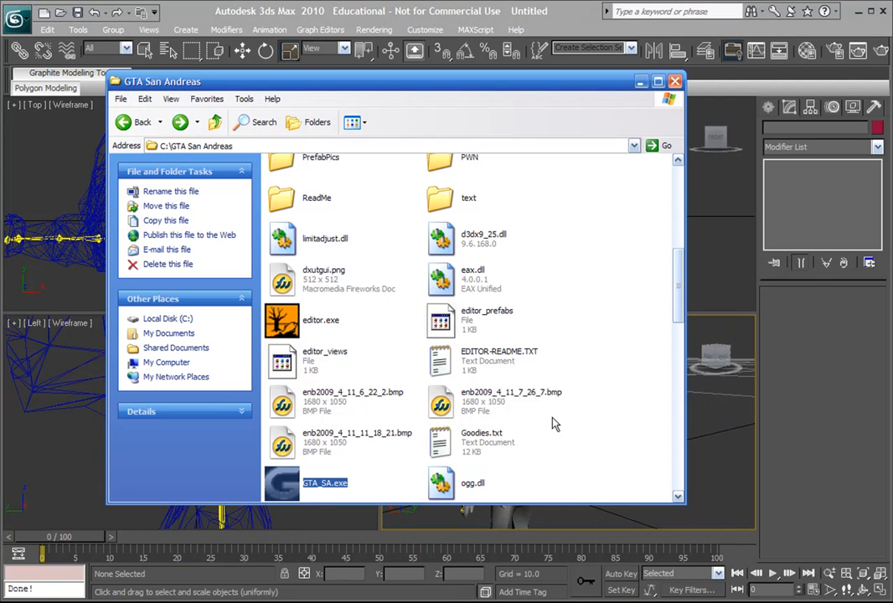
# Step: Locate sfpd1.tga in the GTA San Andreas models folder, then close the Explorer window
pyautogui.scroll(3)
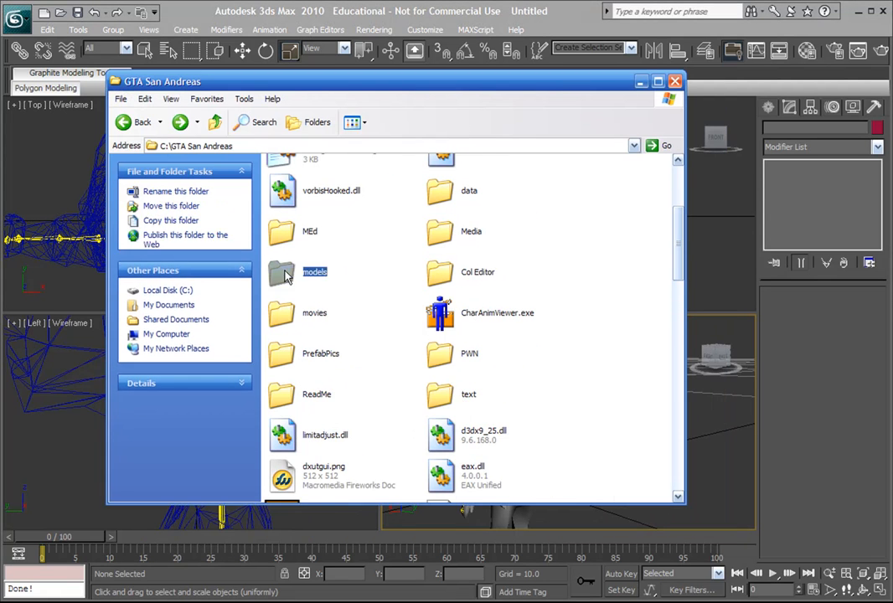
pyautogui.doubleClick(315, 271)
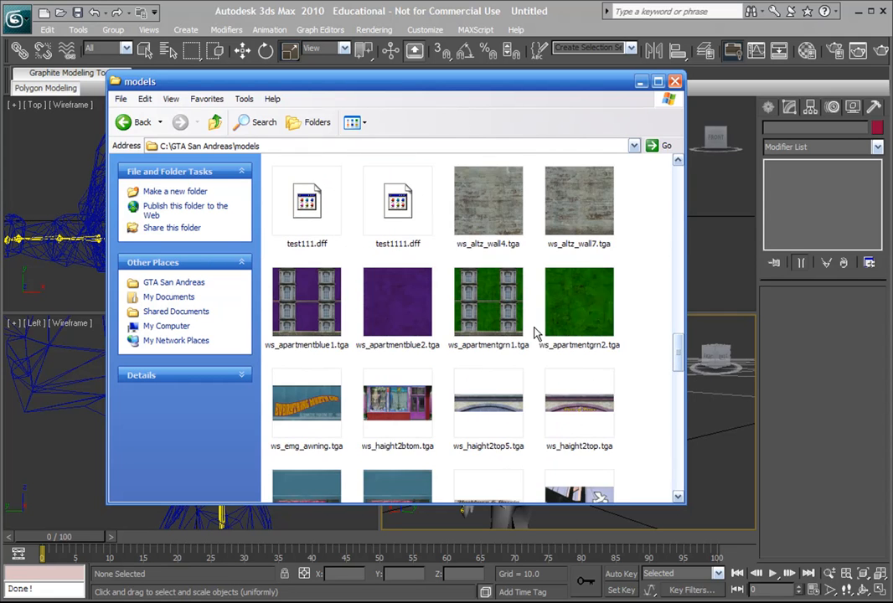
pyautogui.scroll(-3)
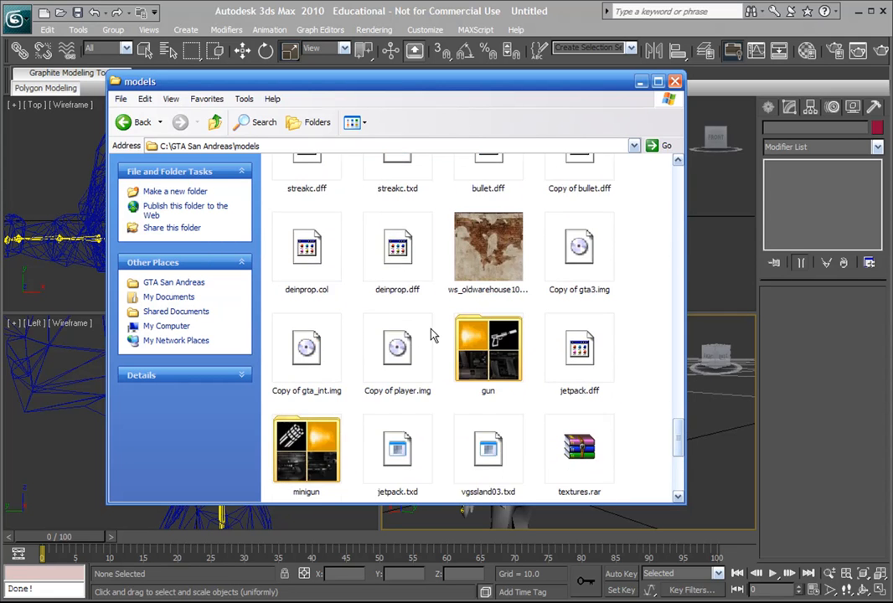
pyautogui.scroll(-3)
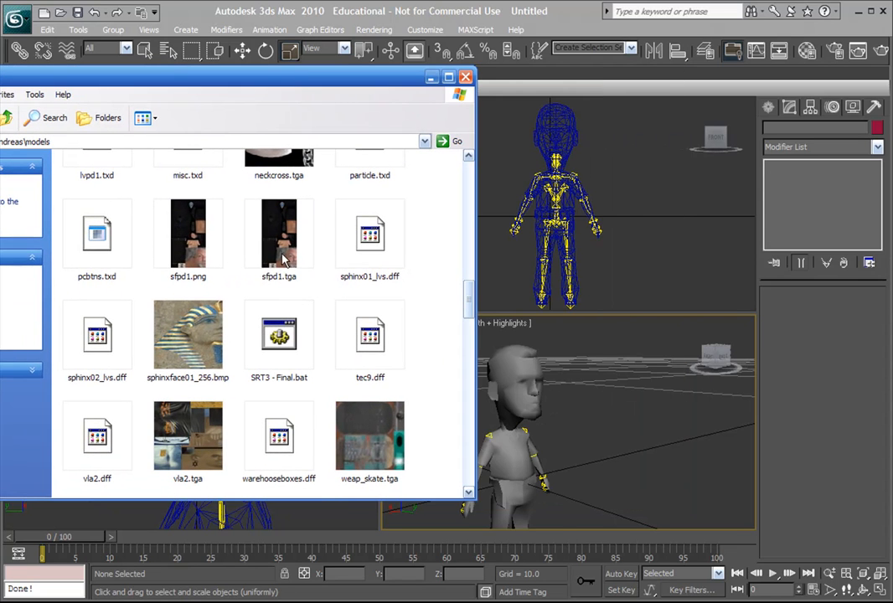
pyautogui.click(278, 233)
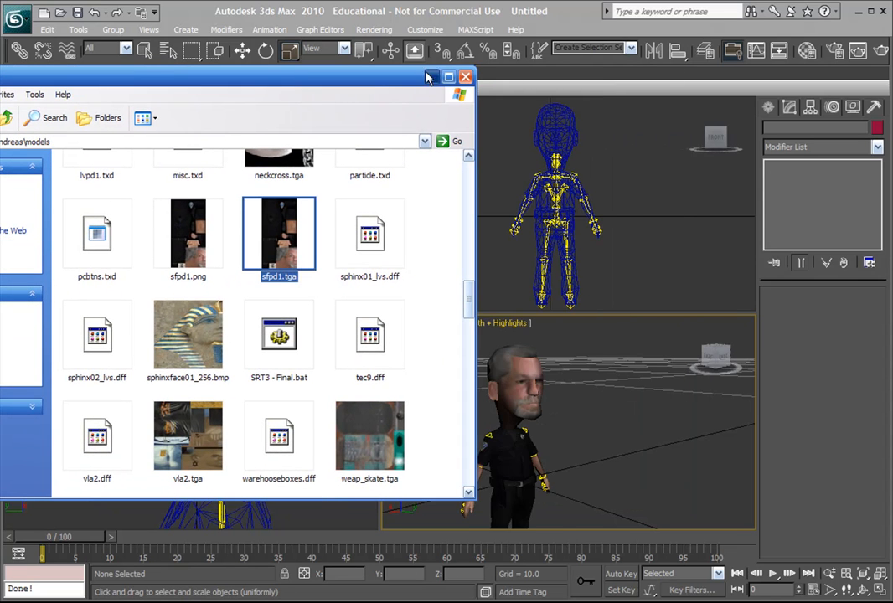
pyautogui.click(465, 77)
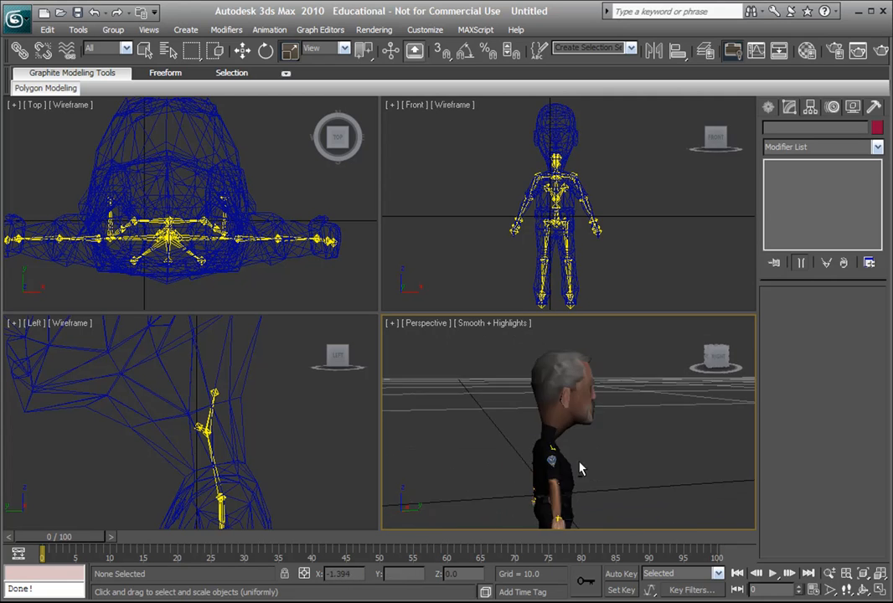
pyautogui.moveTo(583, 469); pyautogui.dragTo(528, 369)
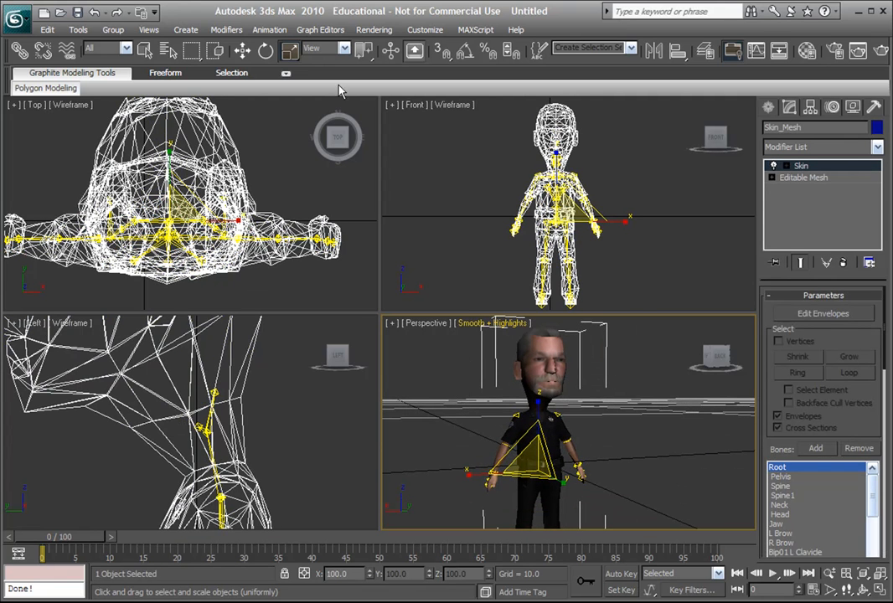
pyautogui.moveTo(456, 370)
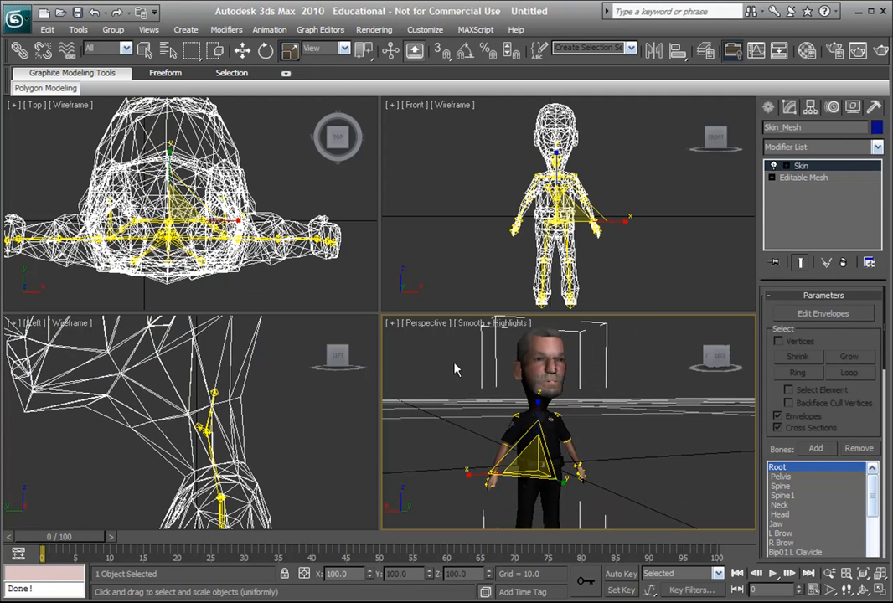
pyautogui.click(241, 50)
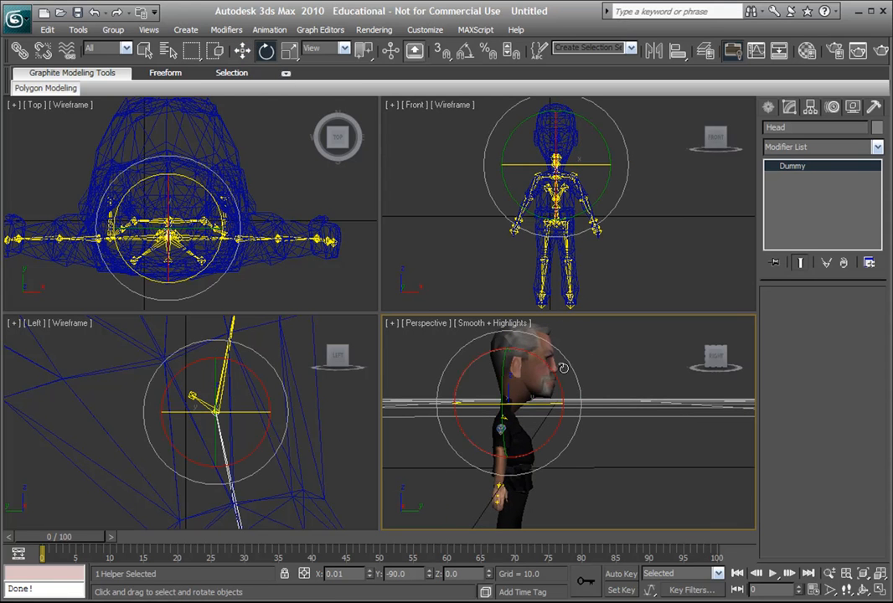
pyautogui.moveTo(553, 369); pyautogui.dragTo(553, 398)
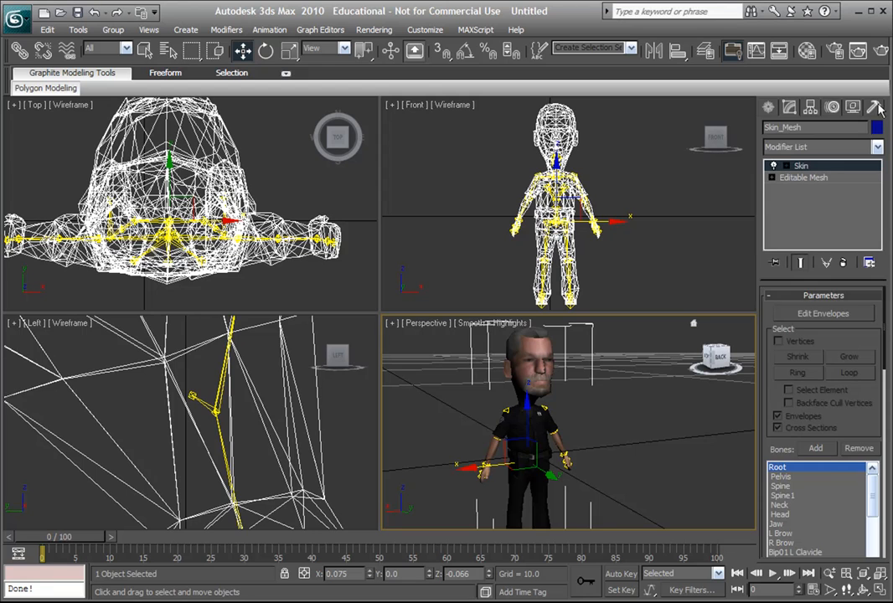
# Step: Reopen the GTA DFF IO export tools from Utilities > Kam's GTA Scripts
pyautogui.click(875, 107)
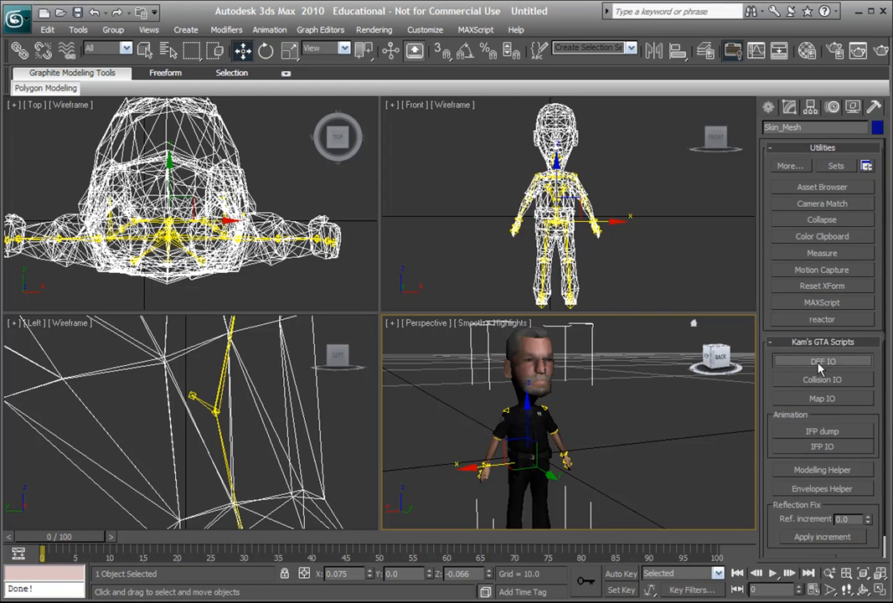
pyautogui.click(821, 360)
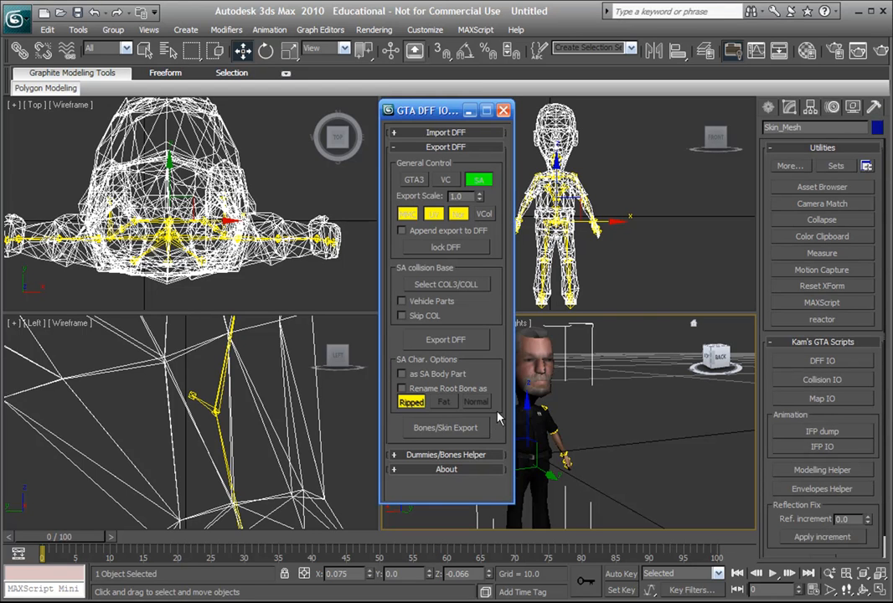
pyautogui.moveTo(435, 439)
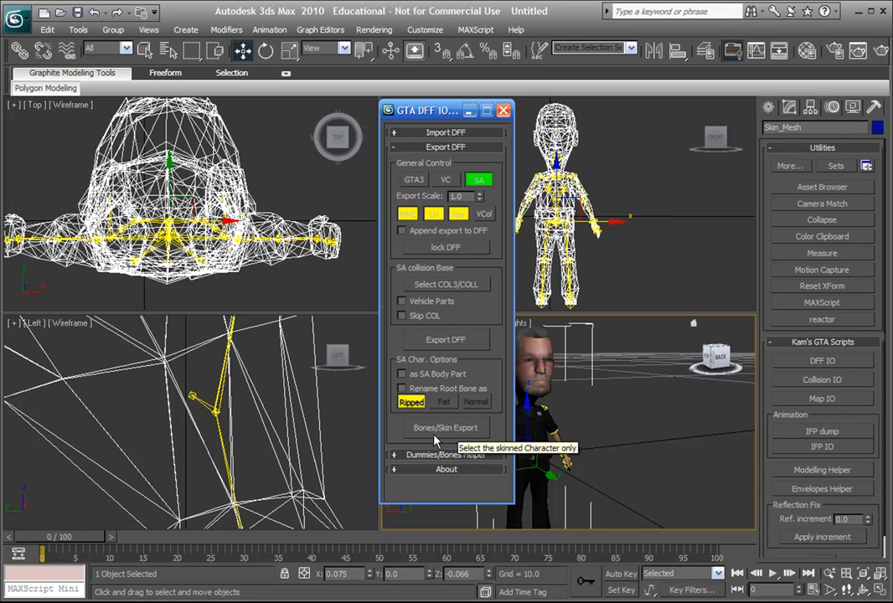
pyautogui.moveTo(446, 437)
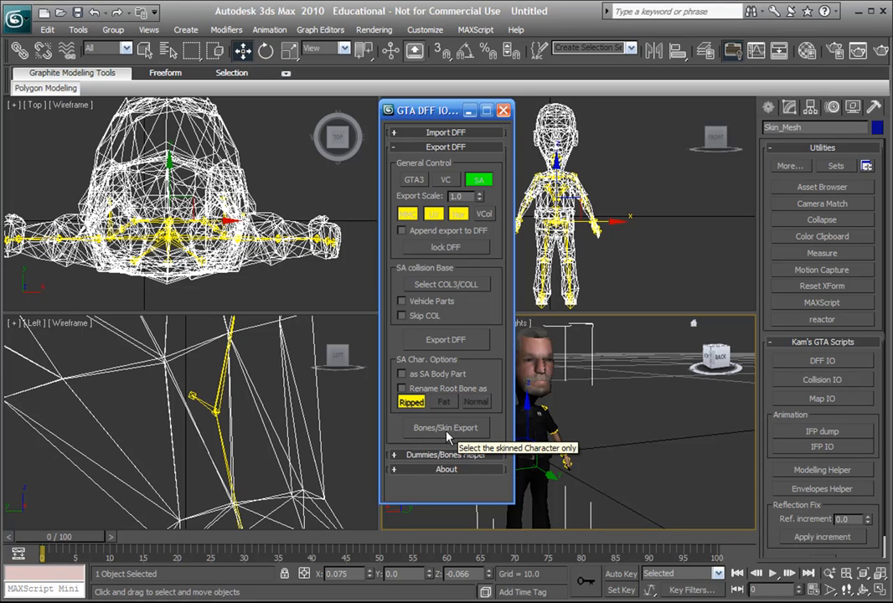
pyautogui.moveTo(446, 127)
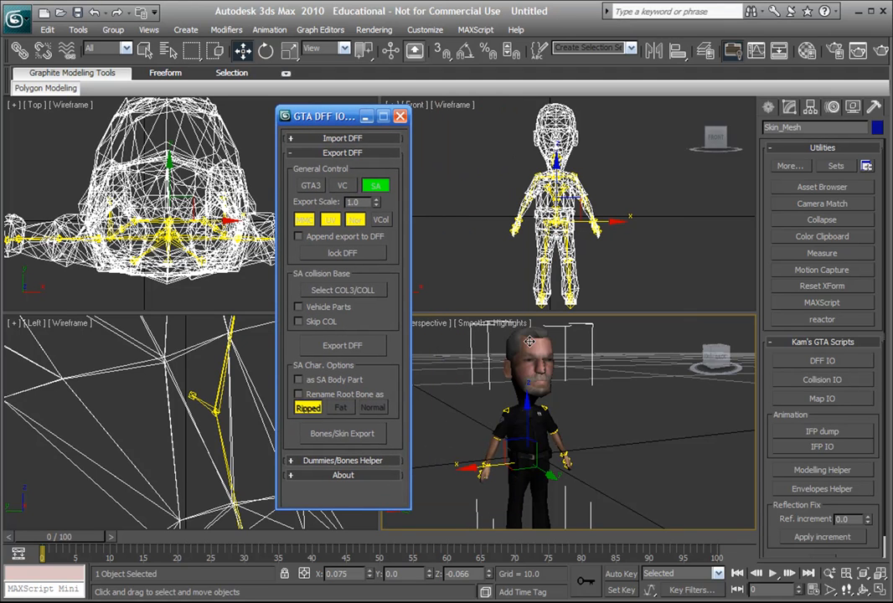
pyautogui.moveTo(519, 333)
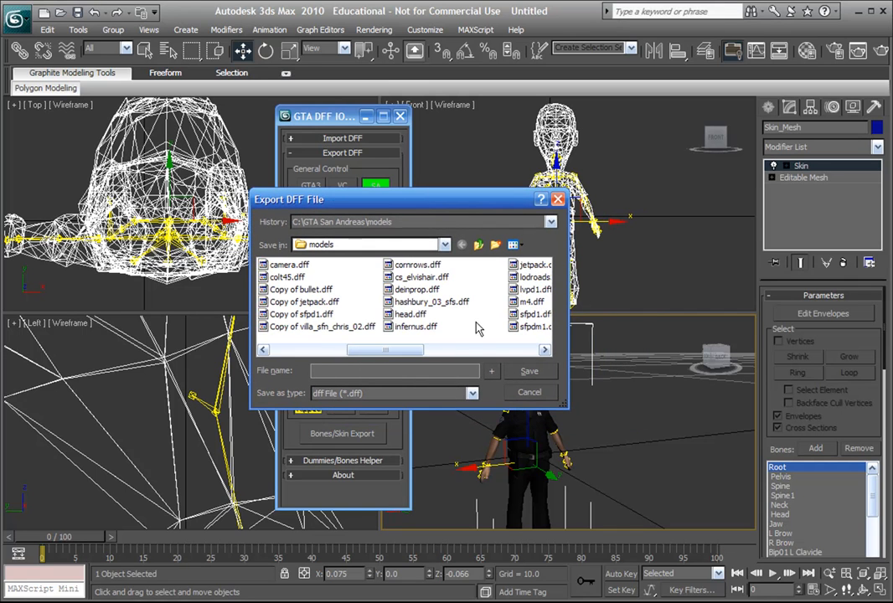
# Step: Save the skinned bobblehead as sfpd1.dff in the San Andreas models folder
pyautogui.click(409, 313)
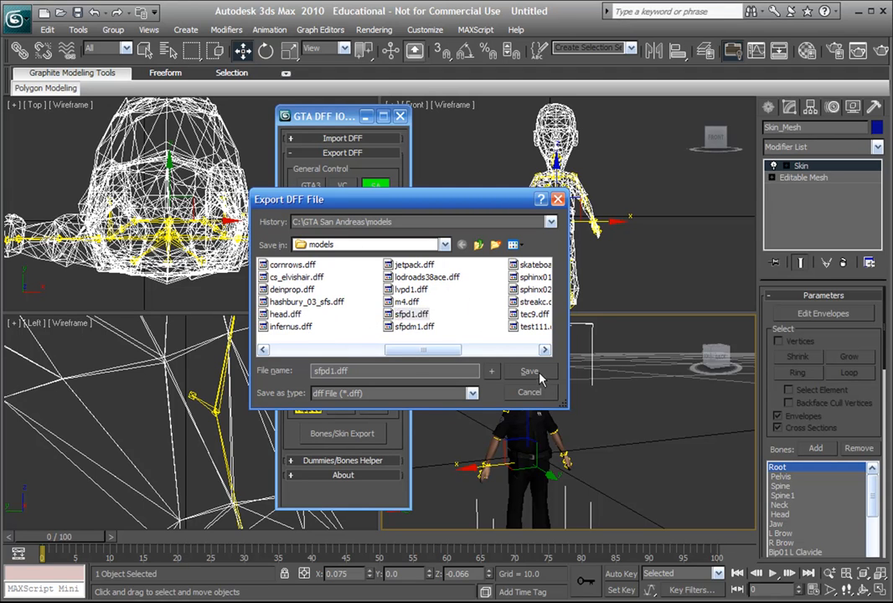
pyautogui.click(529, 370)
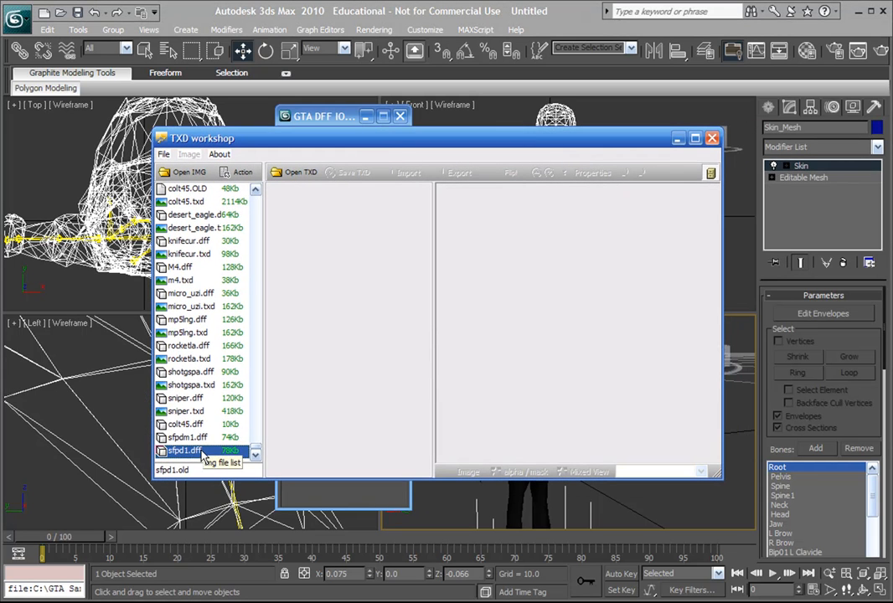
# Step: Rename the archive's original sfpd1.dff entry to sfpd1.OLD
pyautogui.rightClick(184, 451)
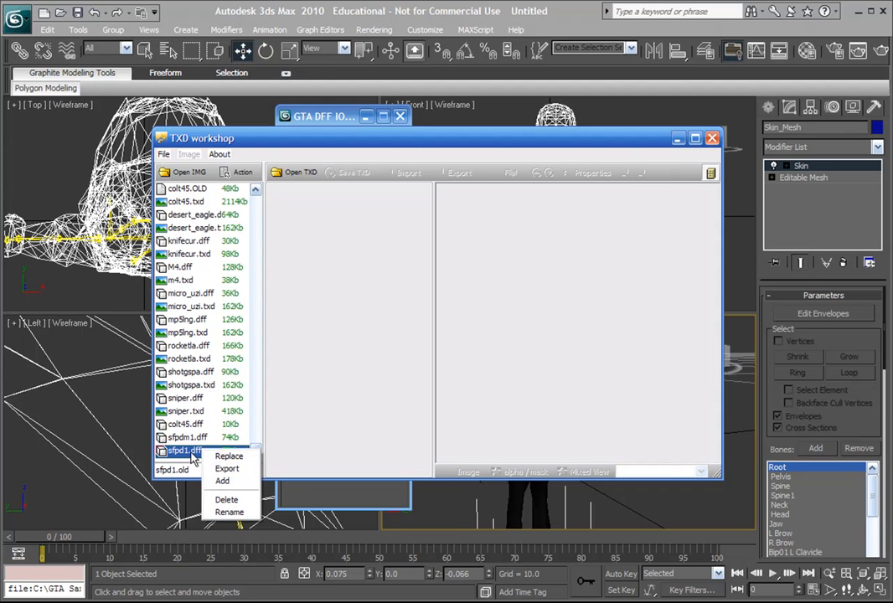
pyautogui.moveTo(231, 512)
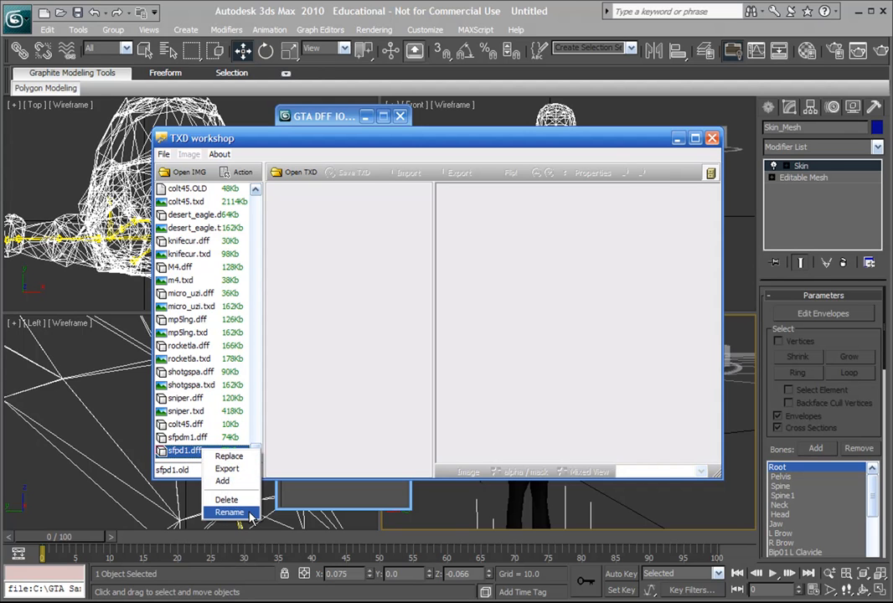
pyautogui.click(229, 512)
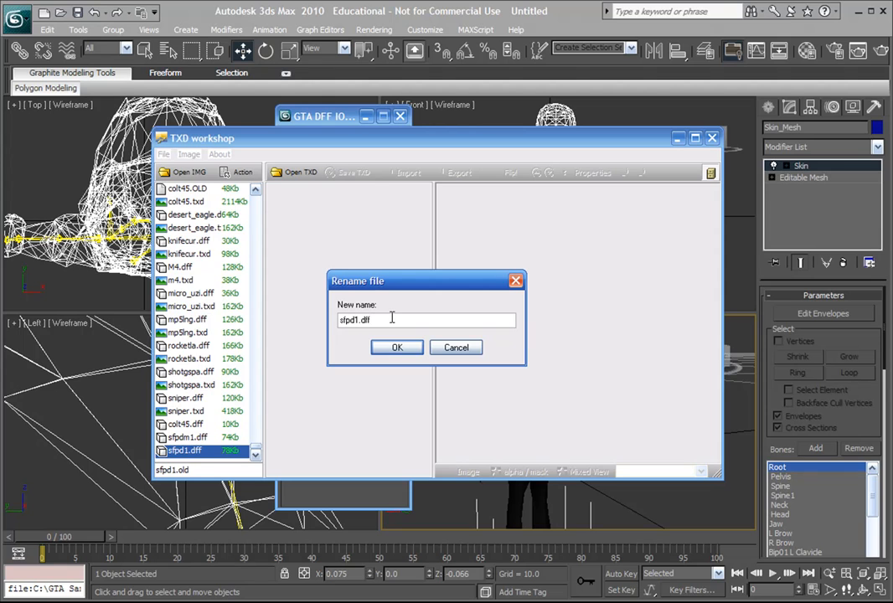
pyautogui.press('BackSpace')
pyautogui.write('OL')
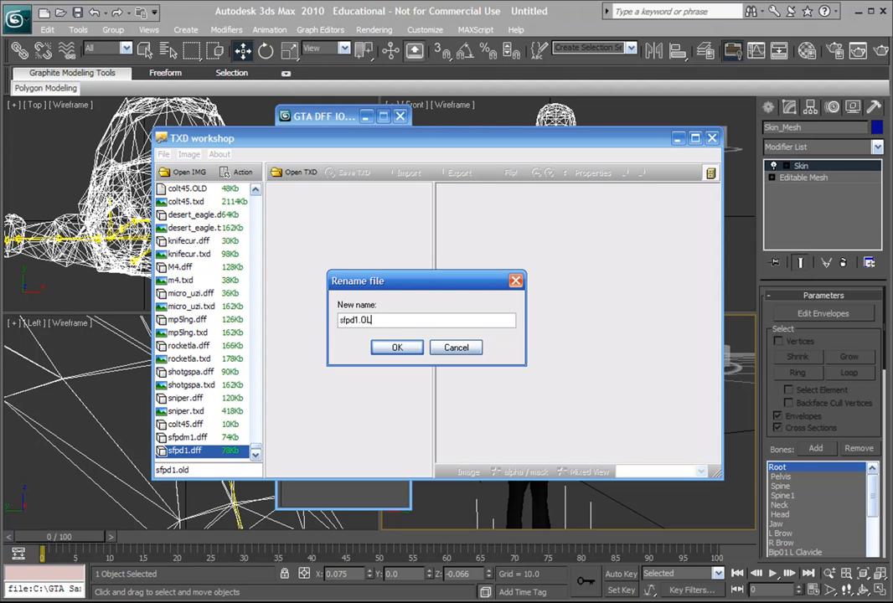
pyautogui.click(396, 347)
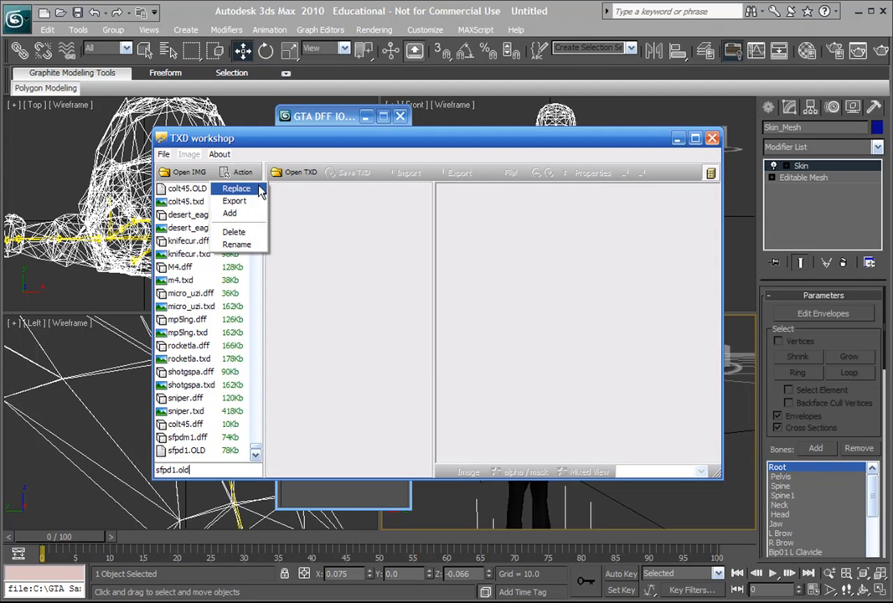
# Step: Add the newly exported sfpd1.dff from the models folder into the archive
pyautogui.click(235, 187)
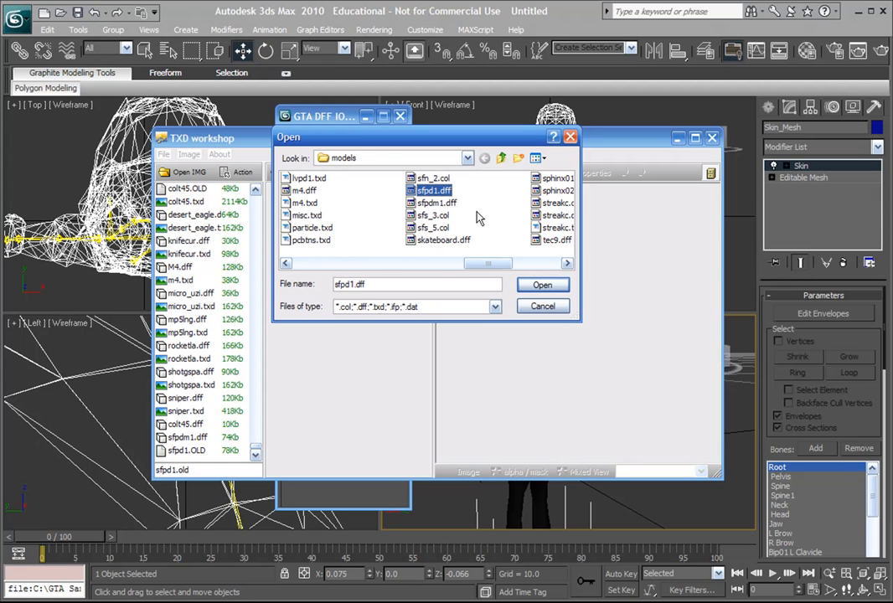
pyautogui.click(542, 285)
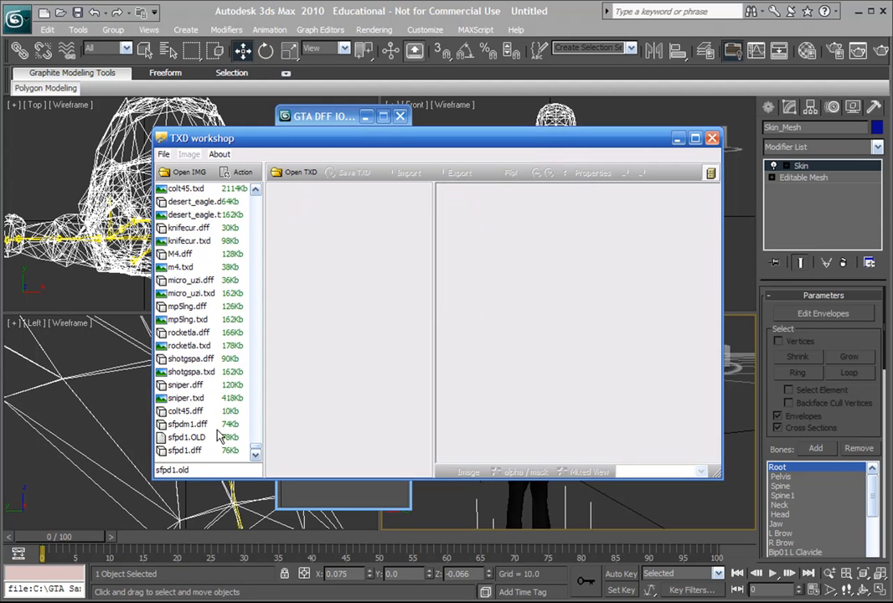
pyautogui.click(184, 451)
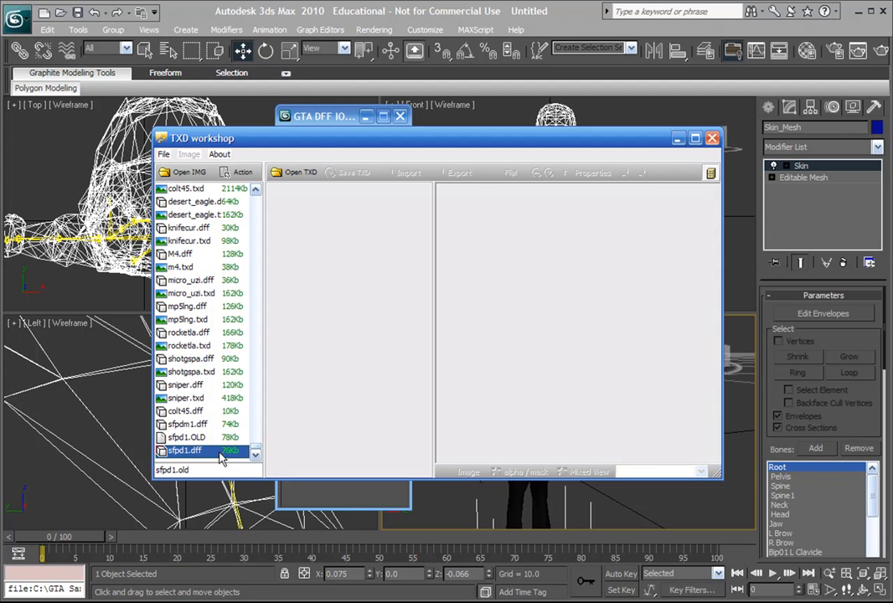
pyautogui.moveTo(214, 379)
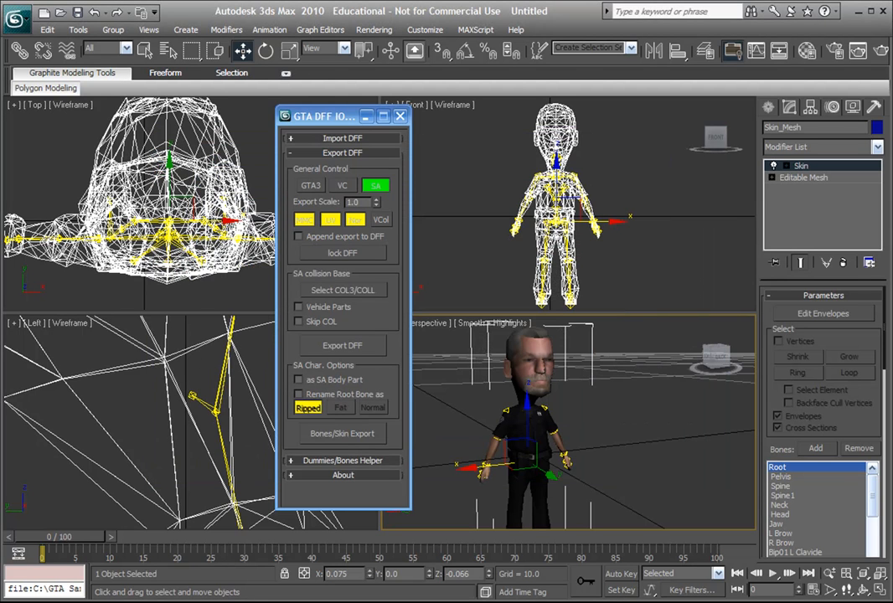
pyautogui.moveTo(549, 410)
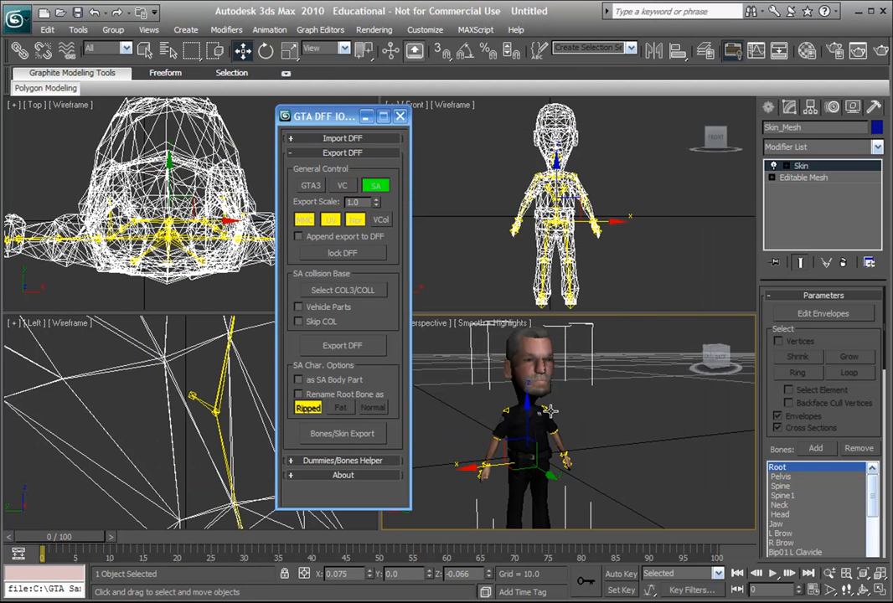
pyautogui.moveTo(551, 410)
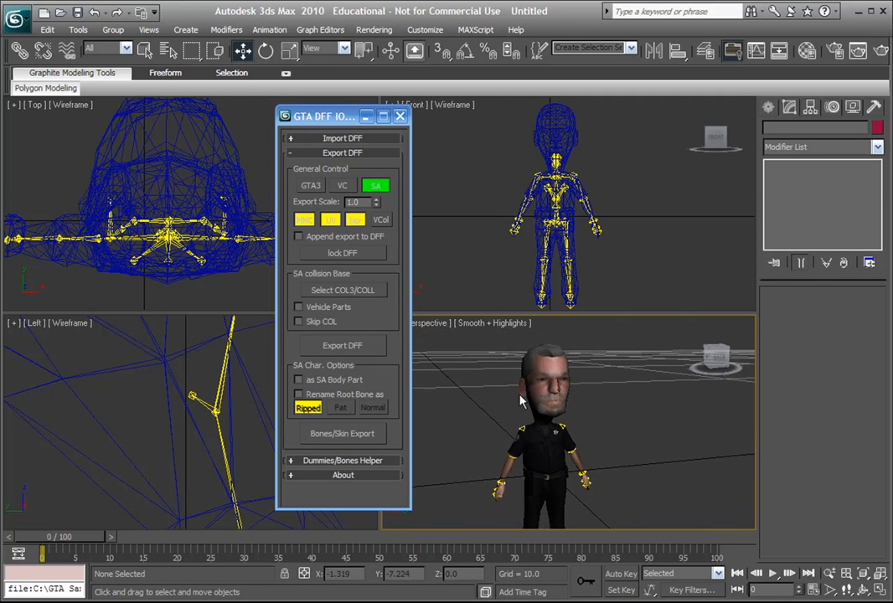
# Step: Zoom the Perspective viewport in on the bobblehead policeman's head and face
pyautogui.moveTo(545, 402); pyautogui.dragTo(553, 427)
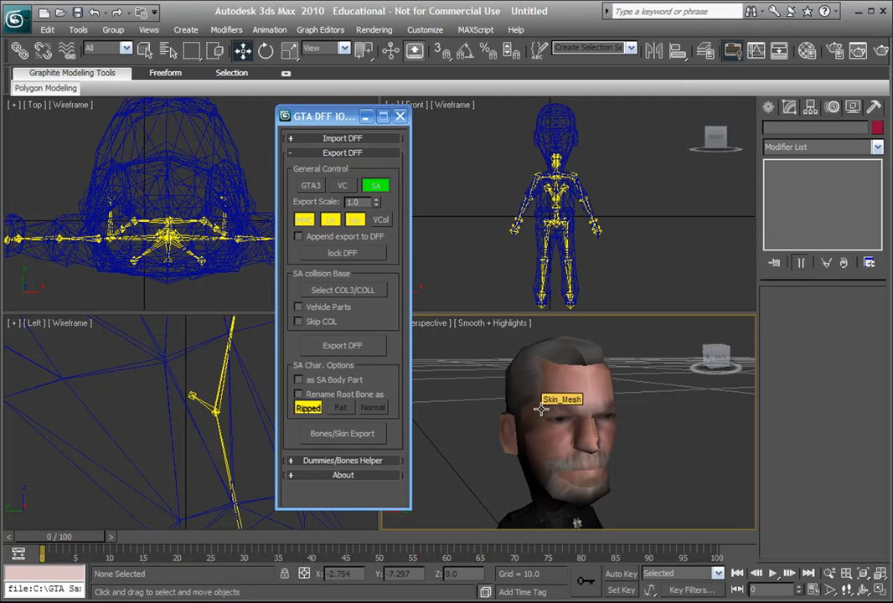
pyautogui.moveTo(536, 411)
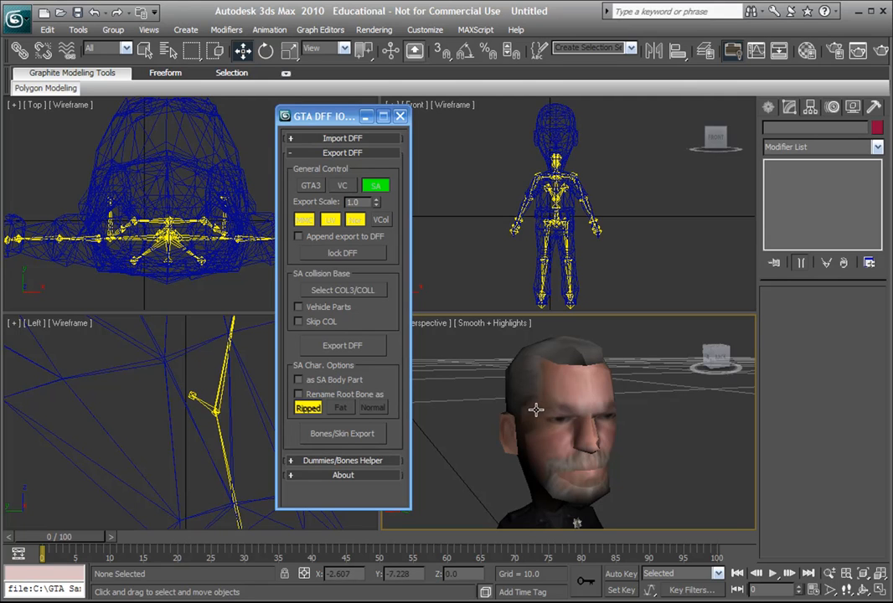
pyautogui.moveTo(493, 422)
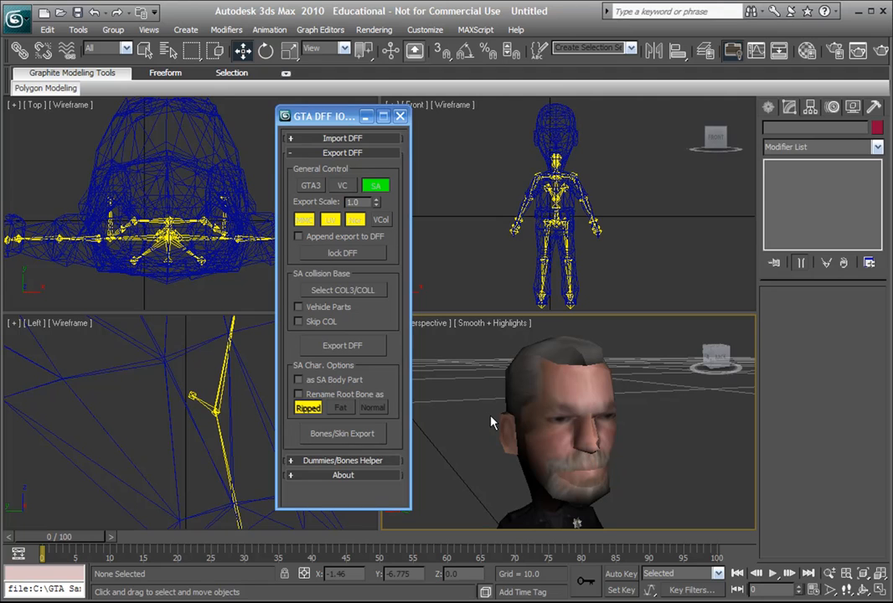